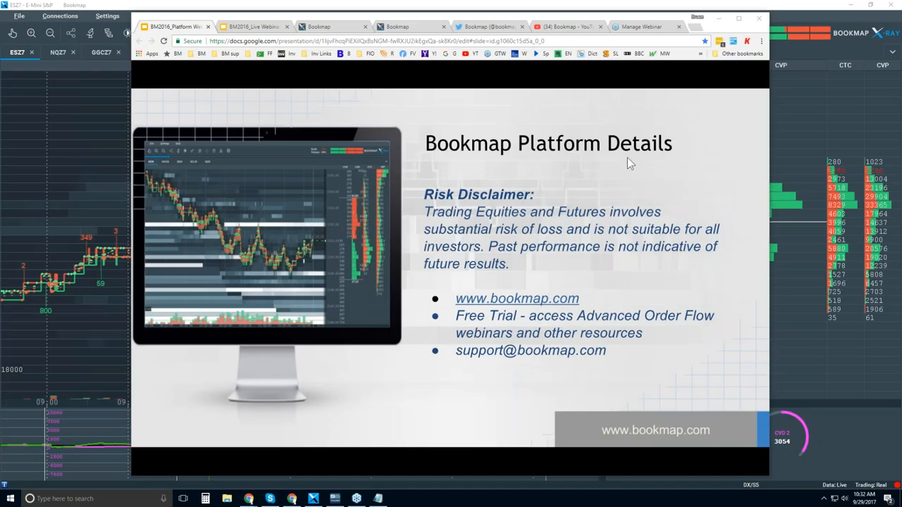
mouse_move(578, 215)
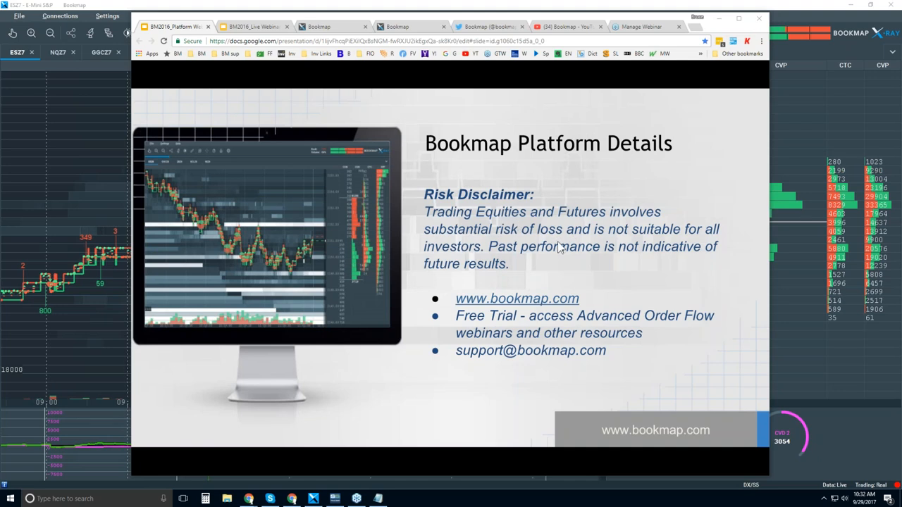
mouse_move(570, 255)
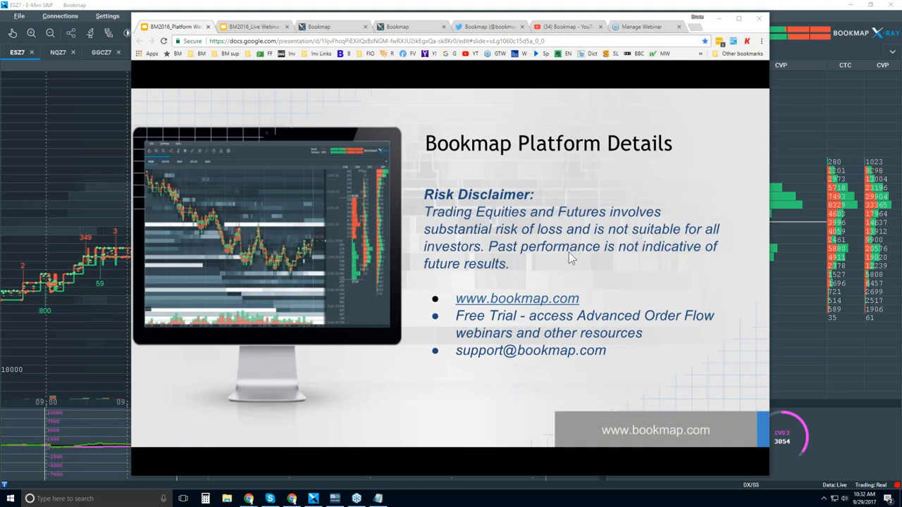
mouse_move(609, 256)
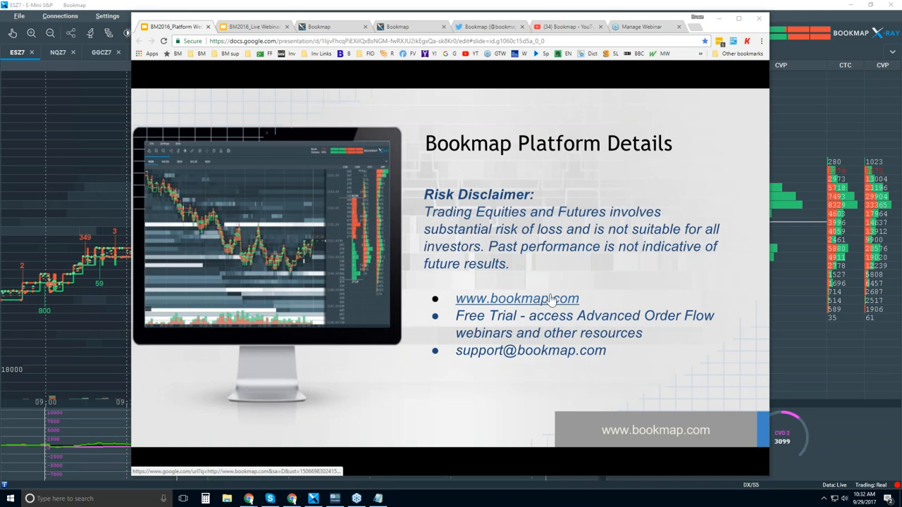
mouse_move(511, 319)
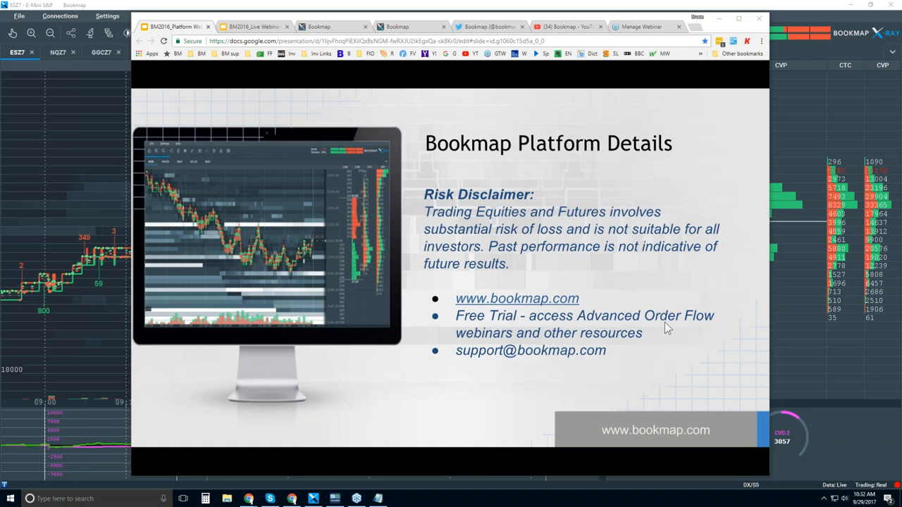
mouse_move(589, 347)
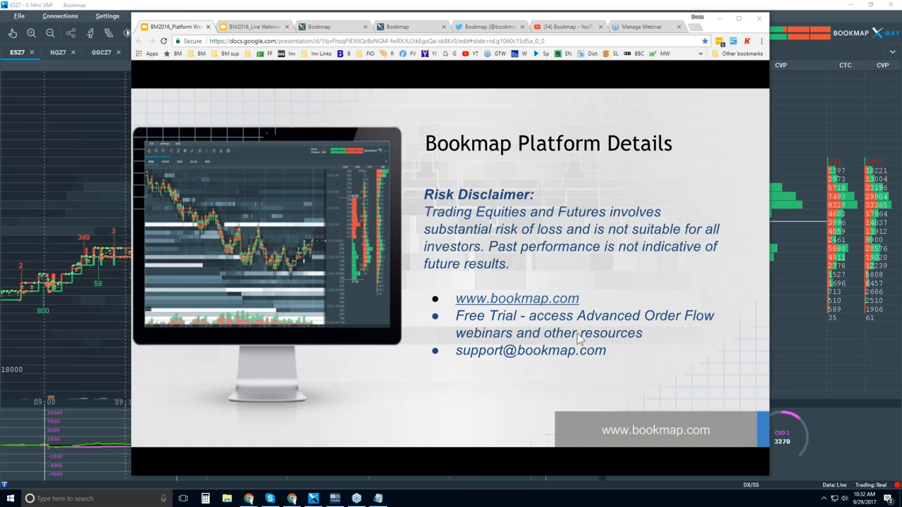
mouse_move(499, 361)
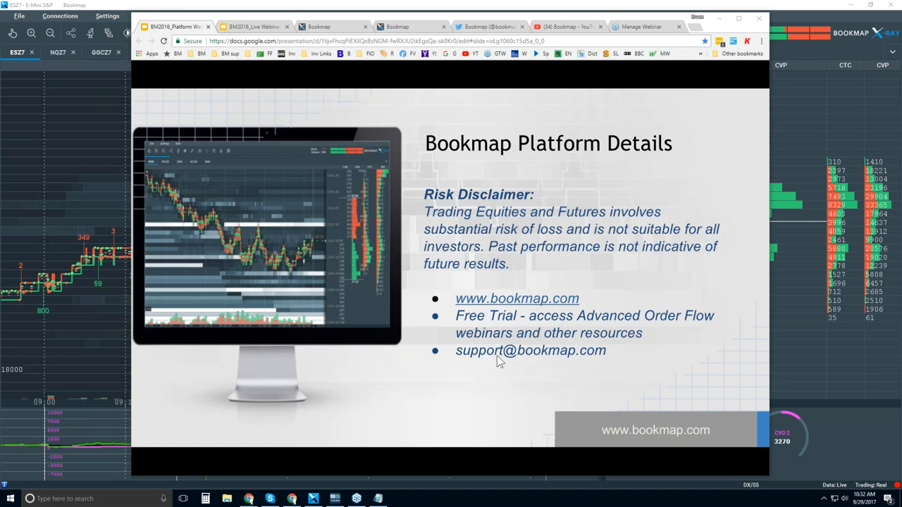
mouse_move(590, 362)
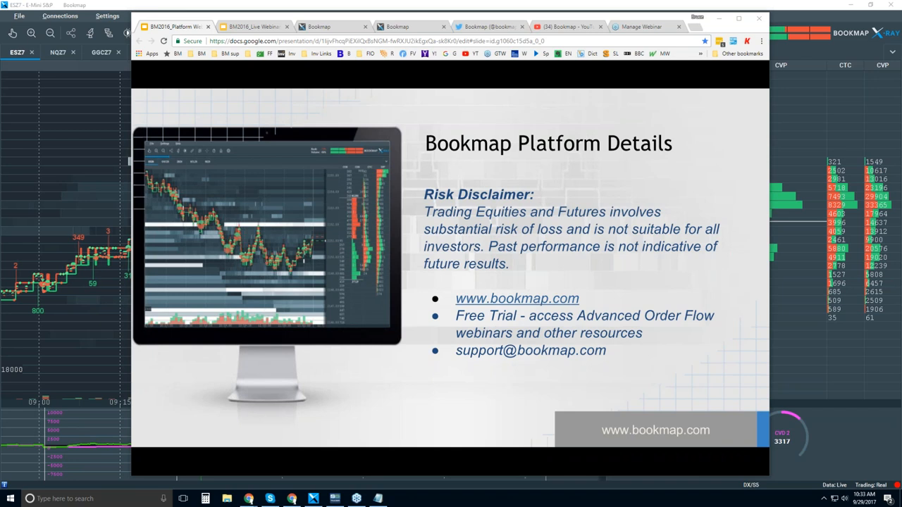
mouse_move(760, 56)
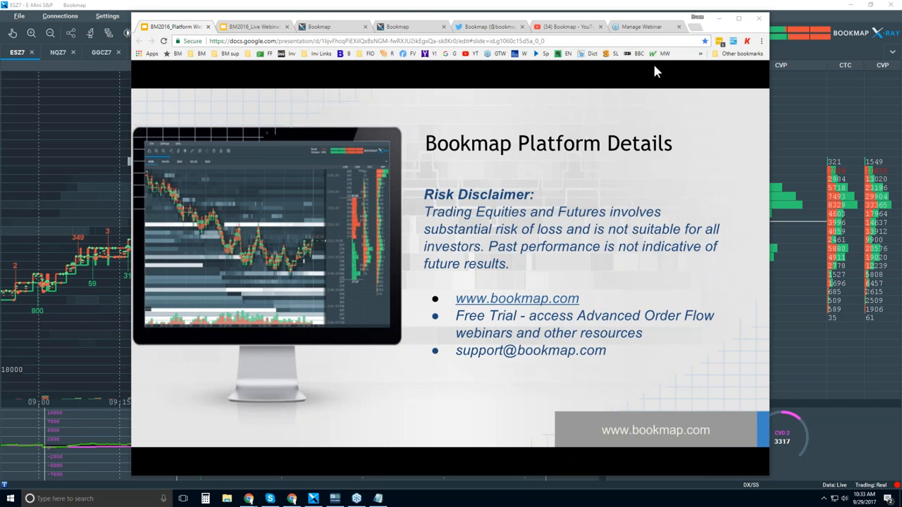
Return from the pricing plans to the Bookmap website homepage via the logo
left_click(317, 25)
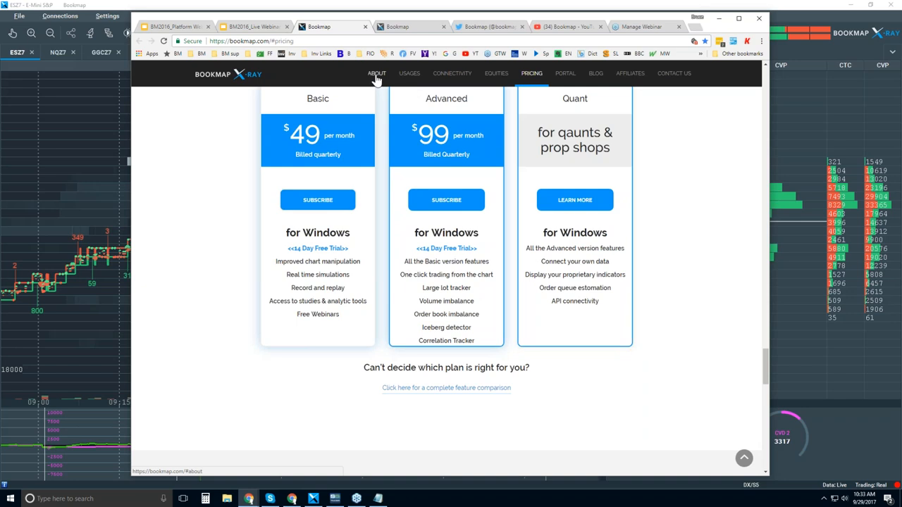
left_click(376, 74)
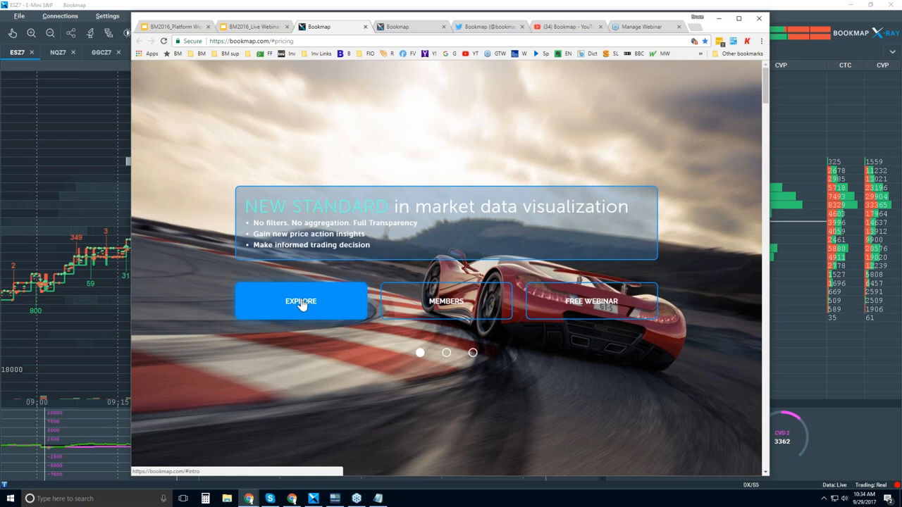
Explore the intro section and scroll to the Connectivity list of data and broker partners
left_click(301, 302)
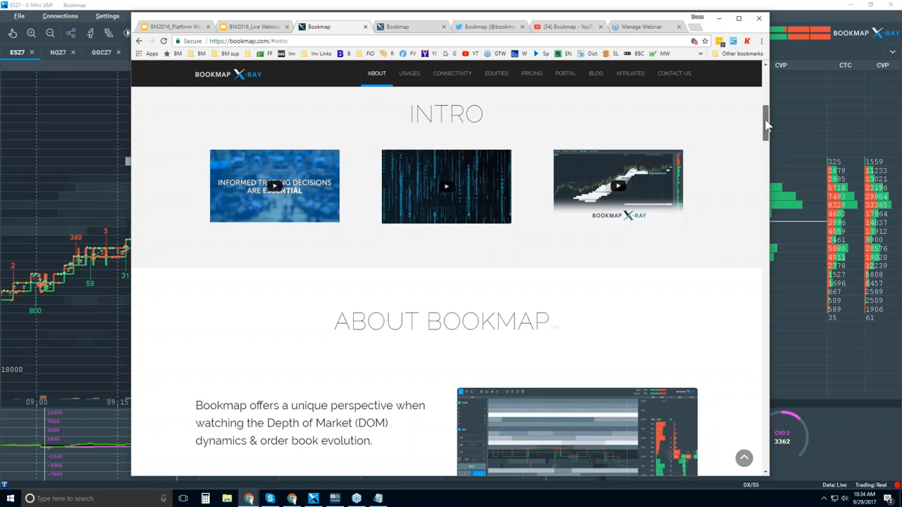
left_click(496, 74)
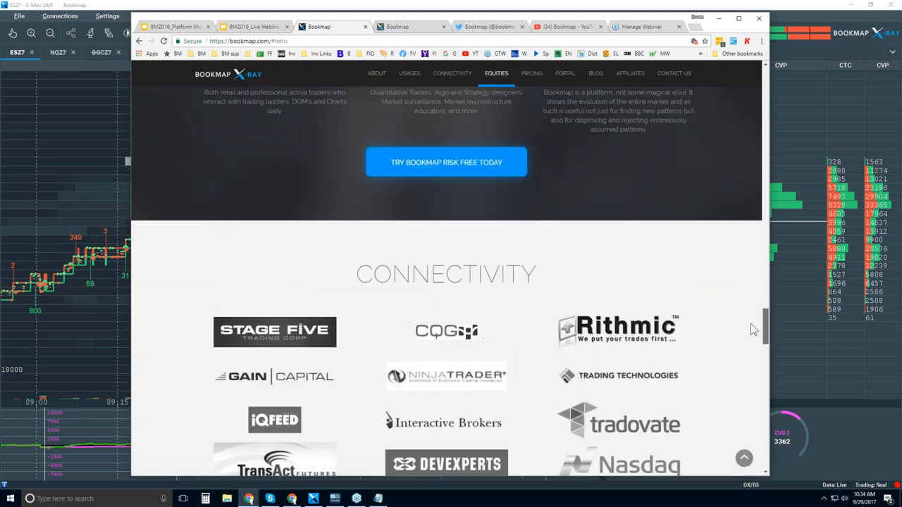
scroll("down", 3)
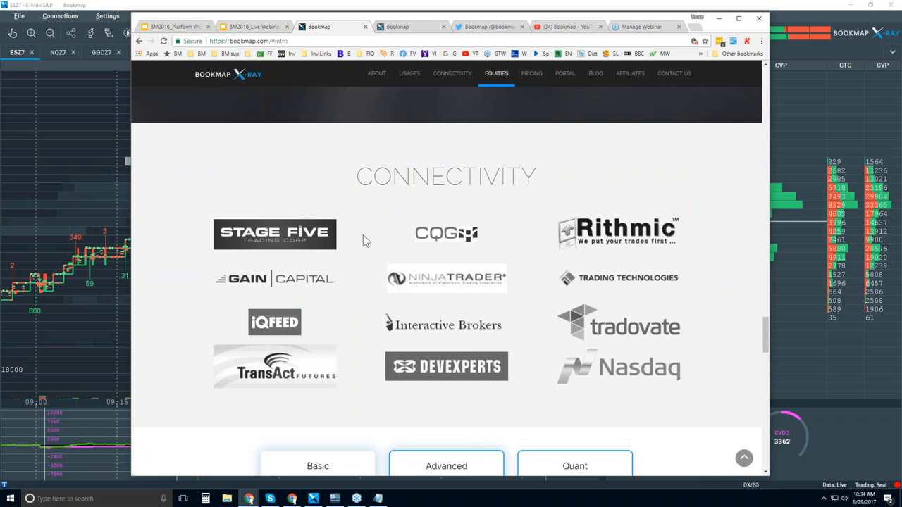
mouse_move(446, 234)
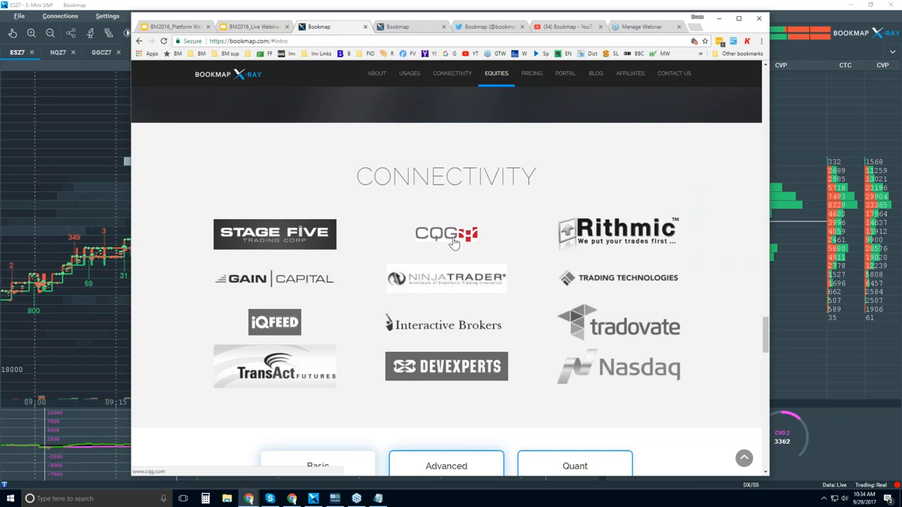
mouse_move(406, 223)
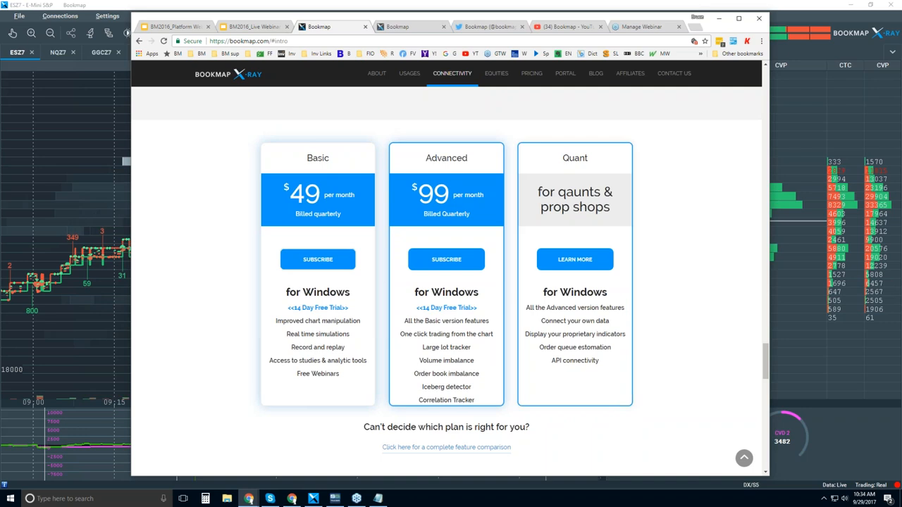
mouse_move(589, 287)
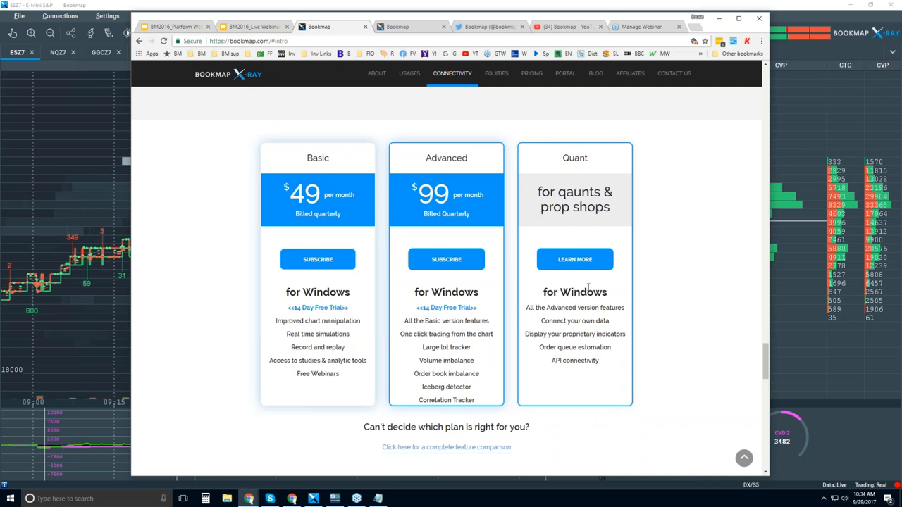
mouse_move(575, 259)
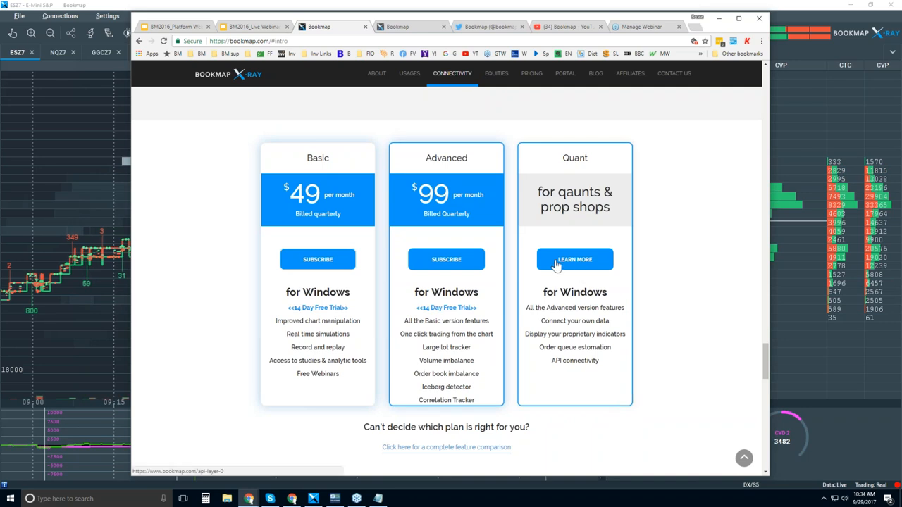
mouse_move(600, 344)
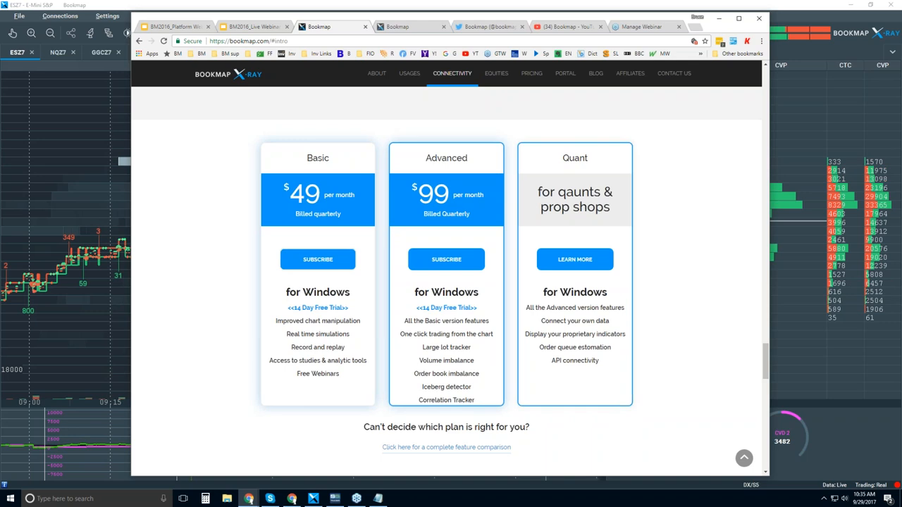
mouse_move(187, 90)
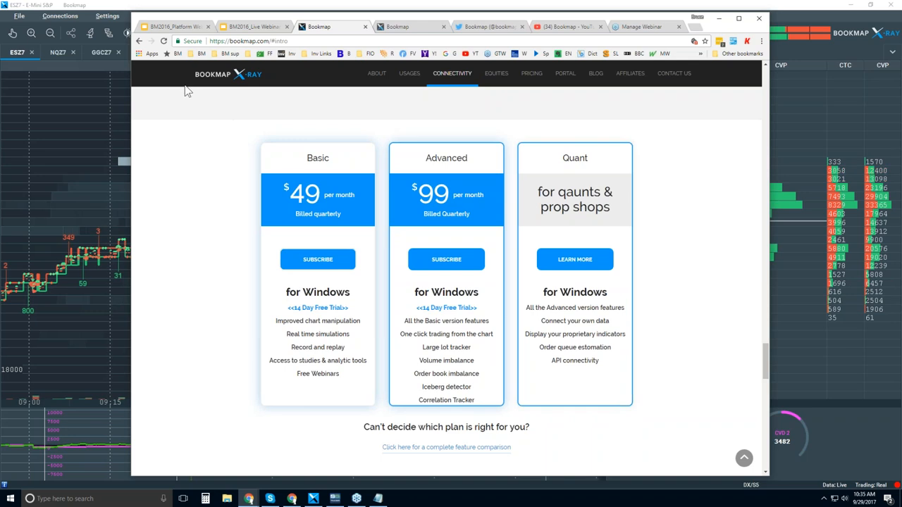
mouse_move(490, 25)
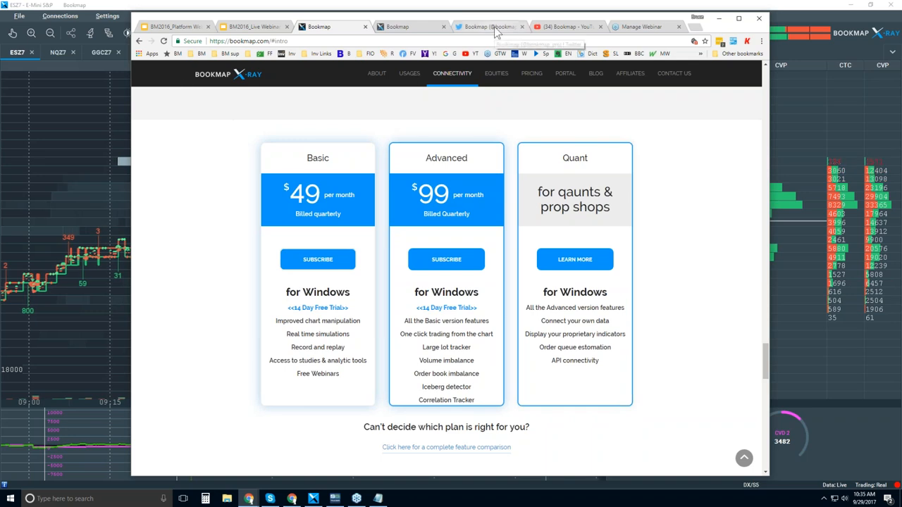
Visit Bookmap's Twitter profile, then browse the YouTube channel's Features, Order Flow and webinar collections
left_click(486, 26)
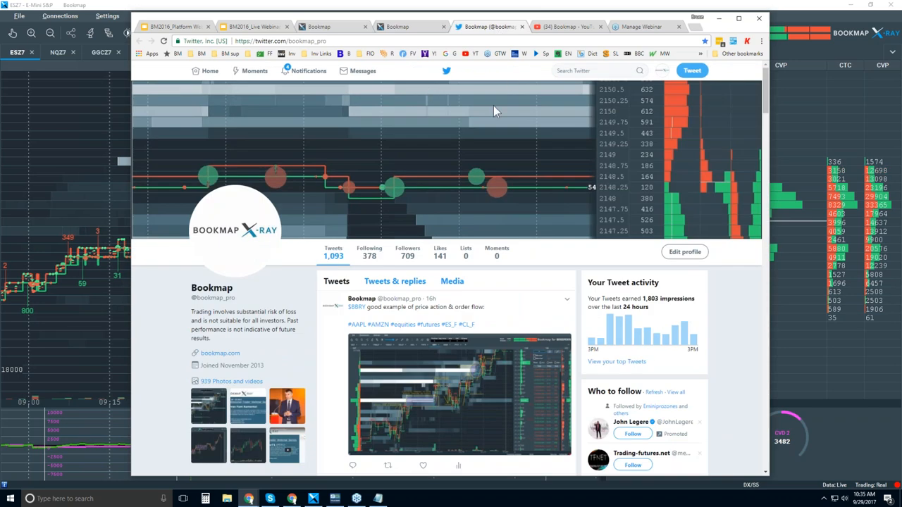
mouse_move(307, 307)
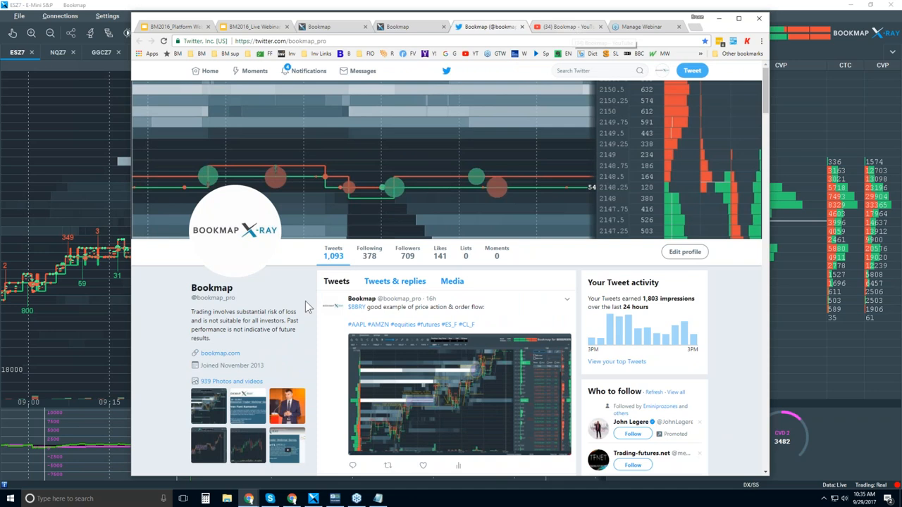
mouse_move(228, 304)
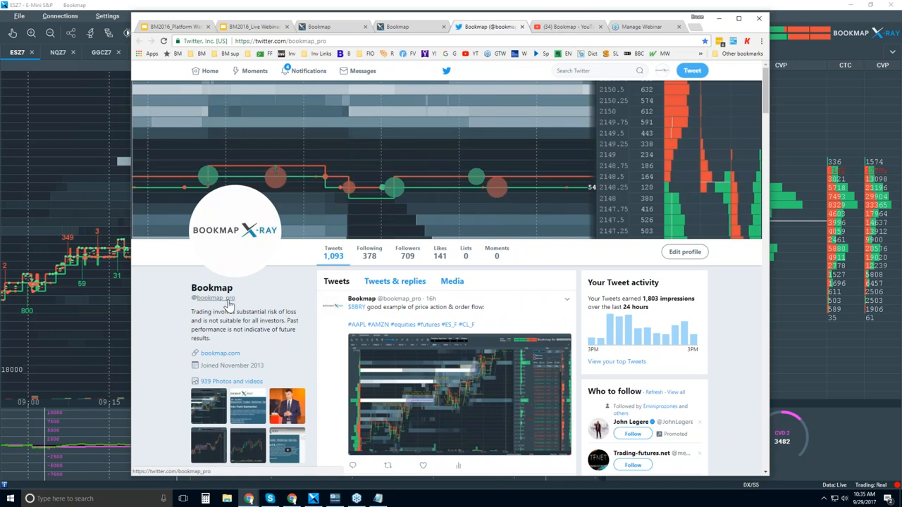
left_click(563, 26)
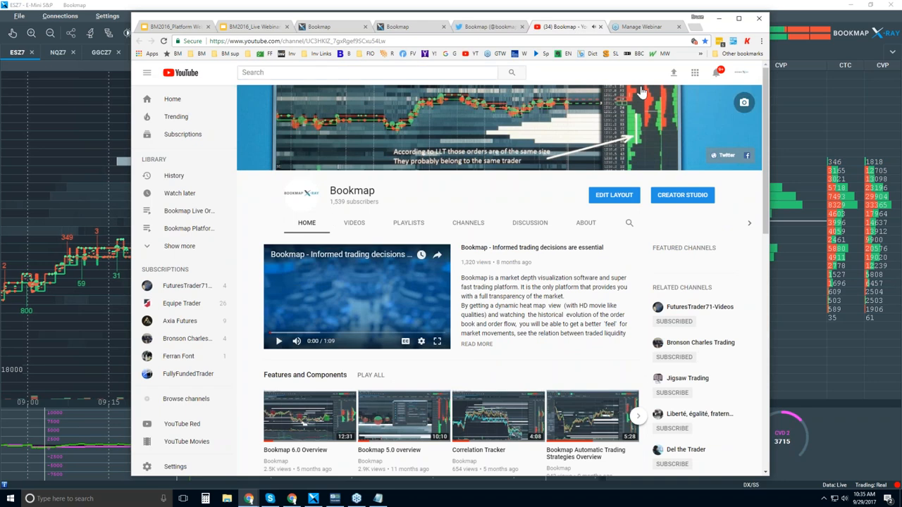
scroll("down", 3)
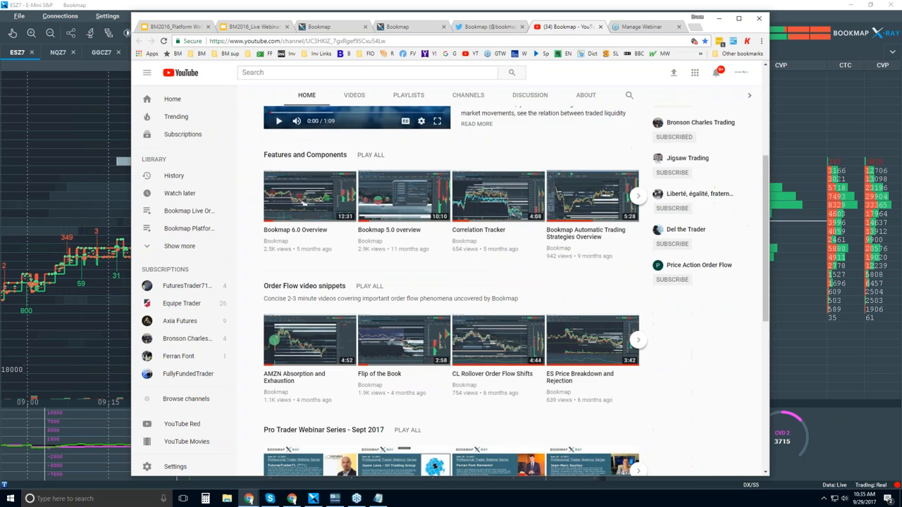
scroll("down", 3)
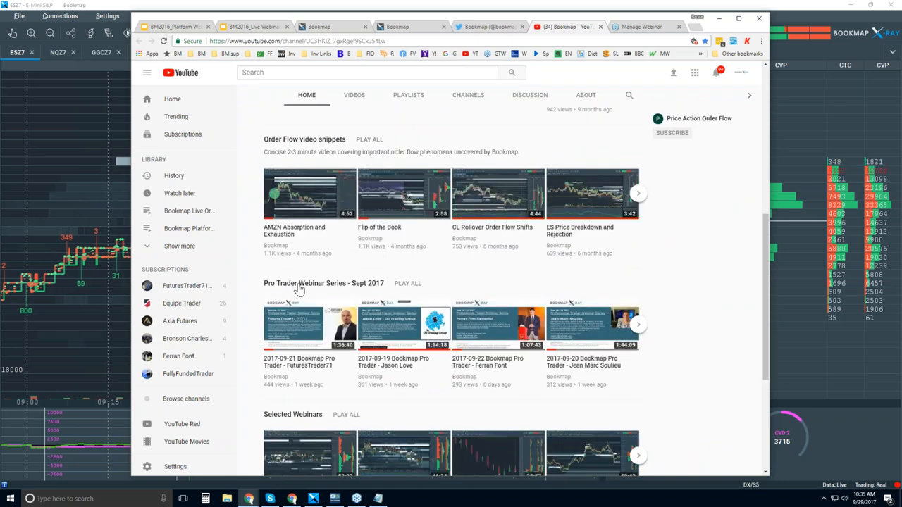
mouse_move(344, 295)
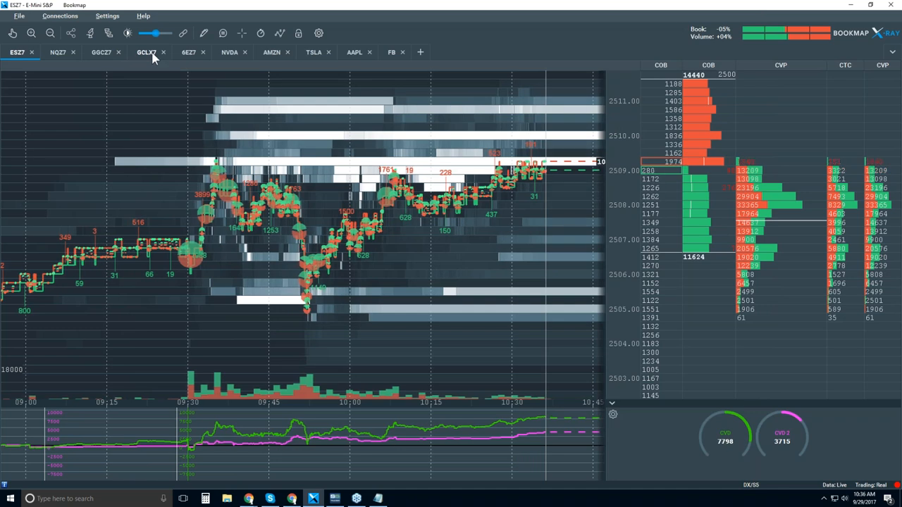
Switch to the GCLX7 instrument to show the crude oil heat map and order book profile
left_click(147, 50)
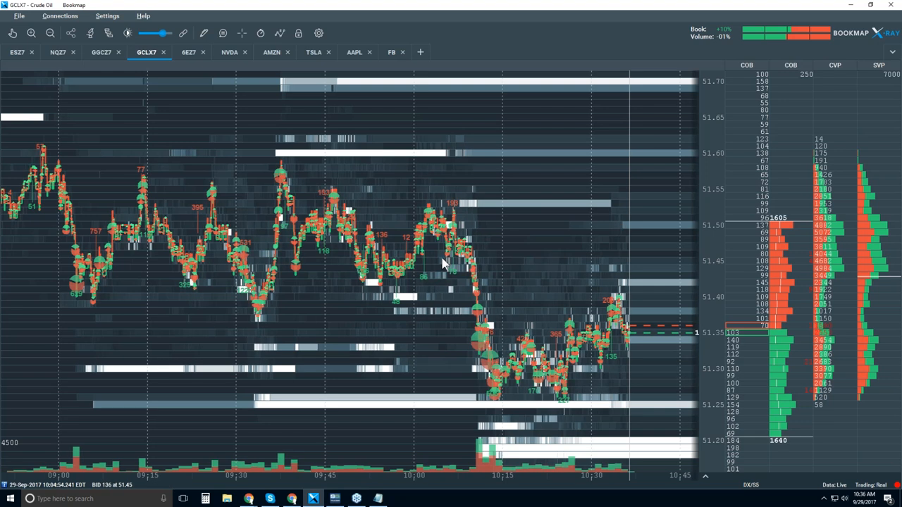
mouse_move(538, 253)
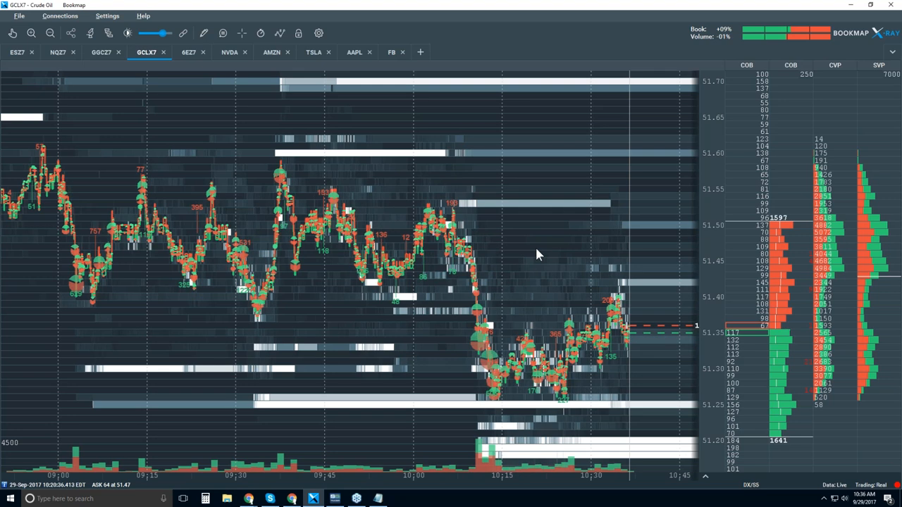
mouse_move(553, 254)
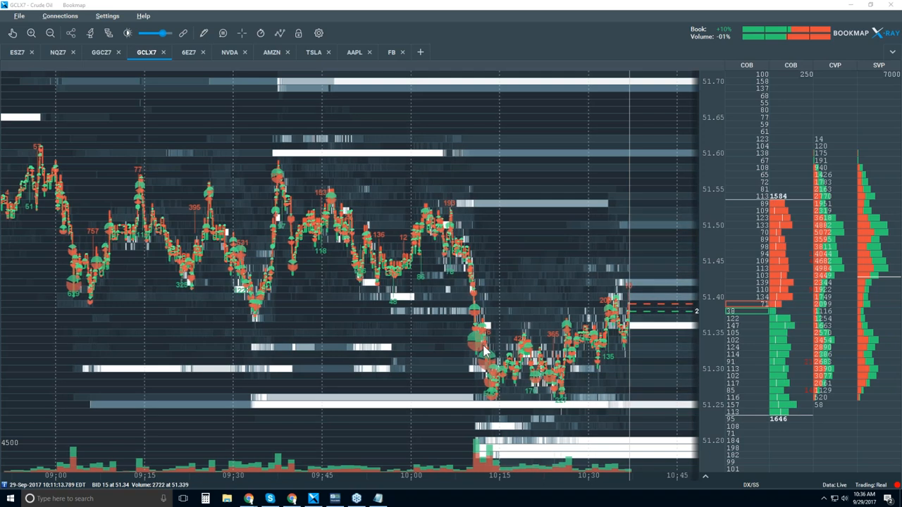
mouse_move(496, 310)
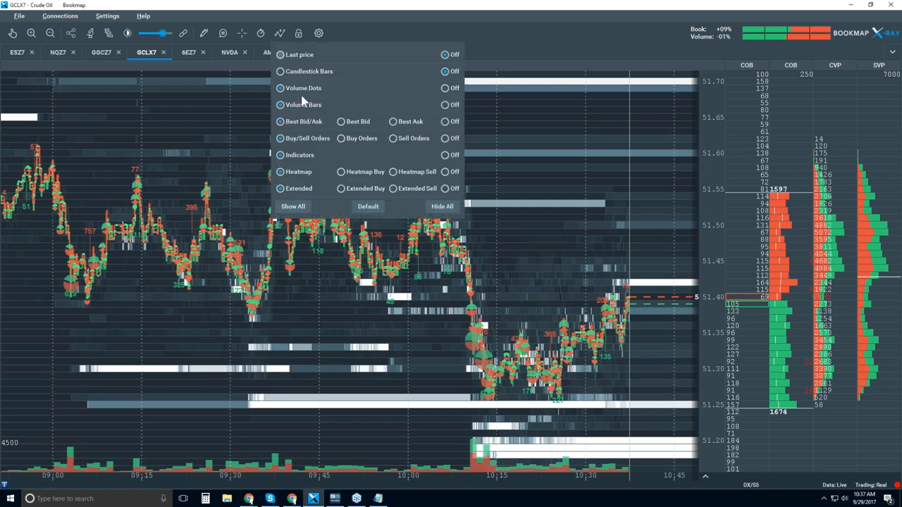
Display the crude oil chart as candlestick bars with heat map and volume dots hidden
left_click(280, 71)
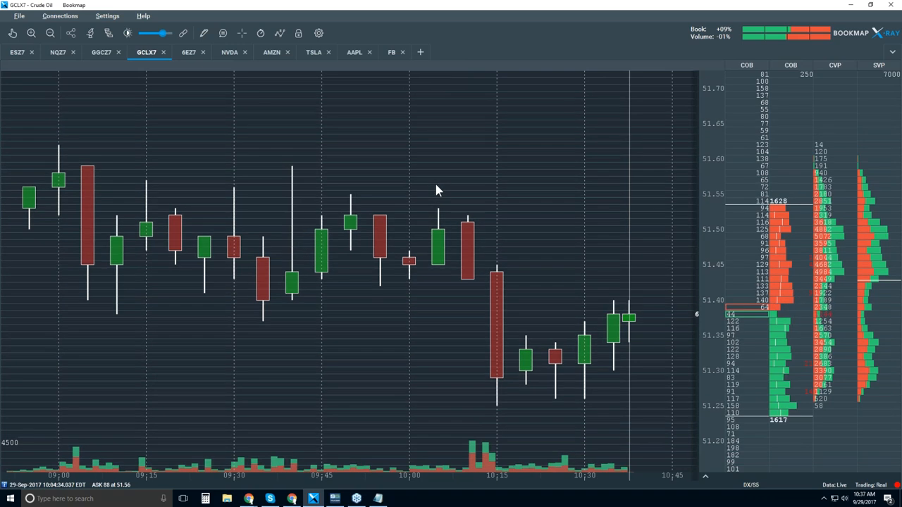
mouse_move(138, 251)
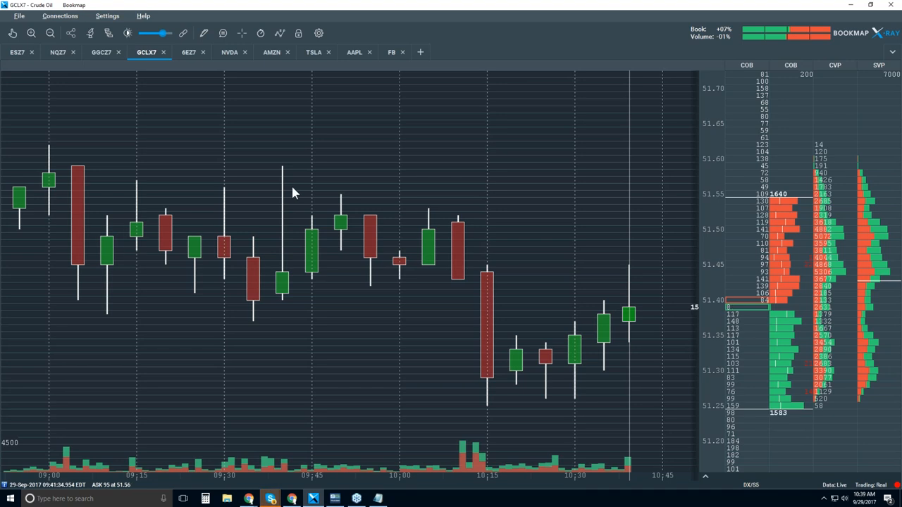
mouse_move(327, 120)
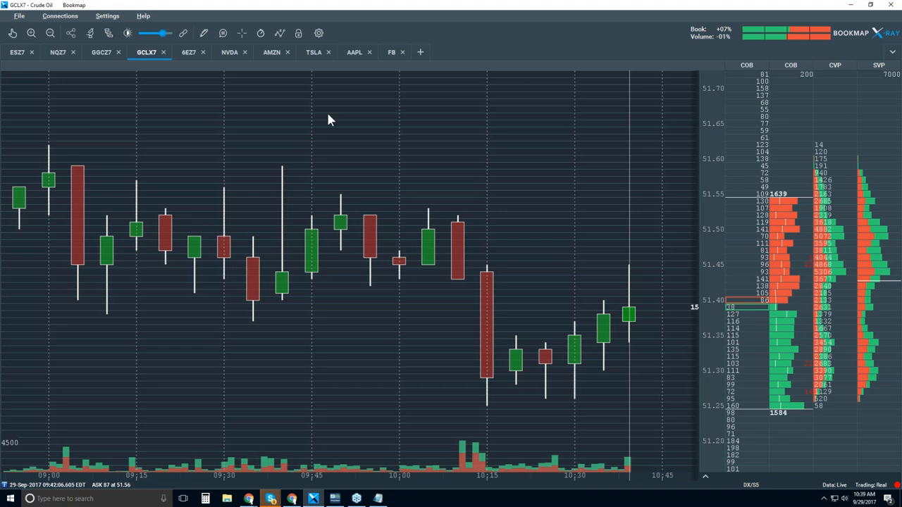
mouse_move(279, 34)
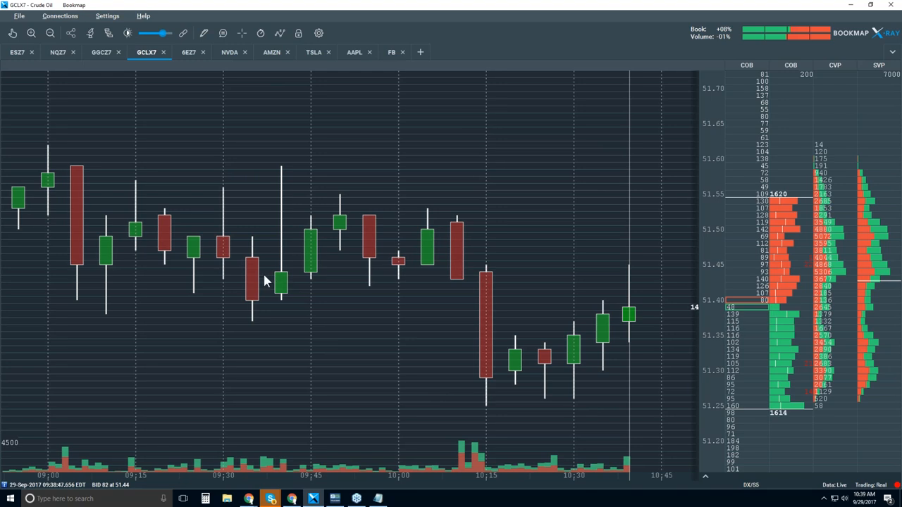
mouse_move(274, 323)
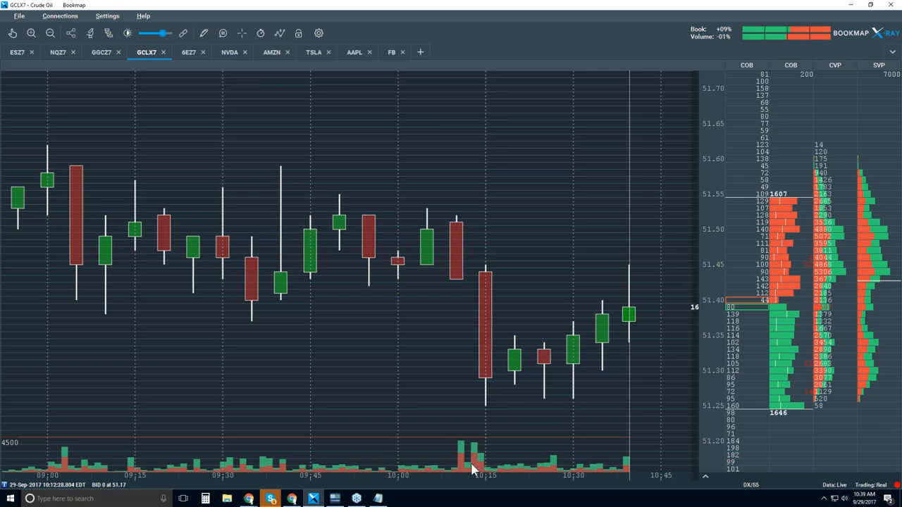
mouse_move(486, 296)
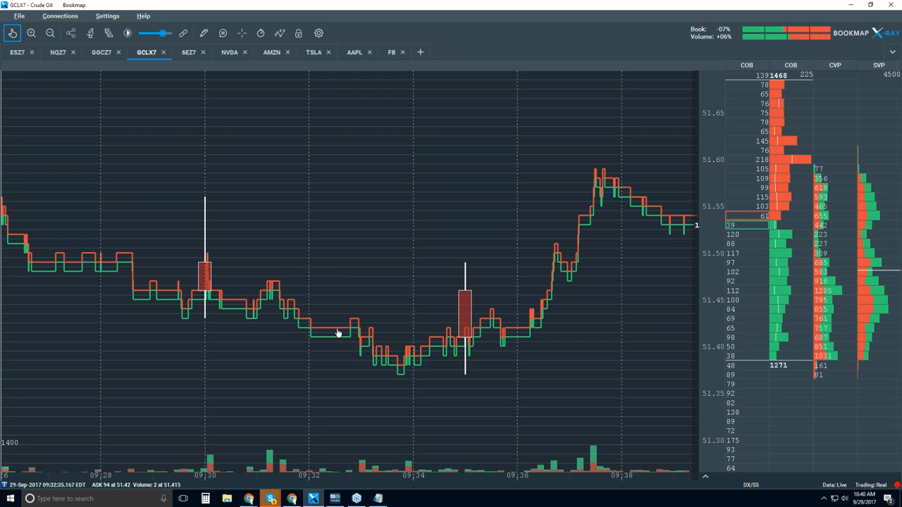
mouse_move(324, 323)
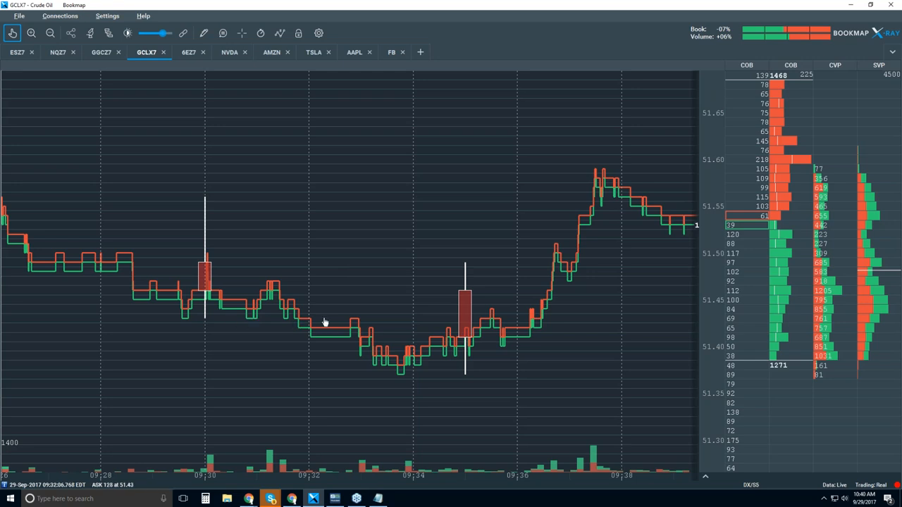
mouse_move(561, 321)
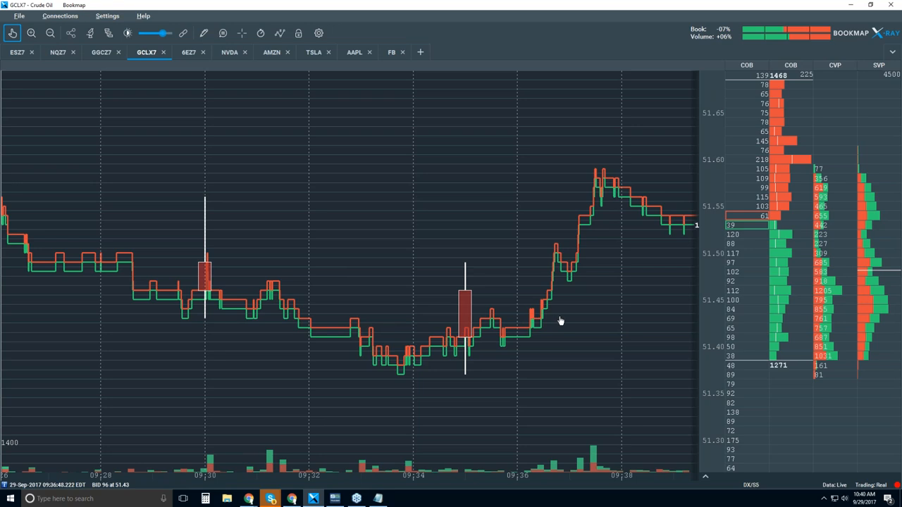
mouse_move(539, 319)
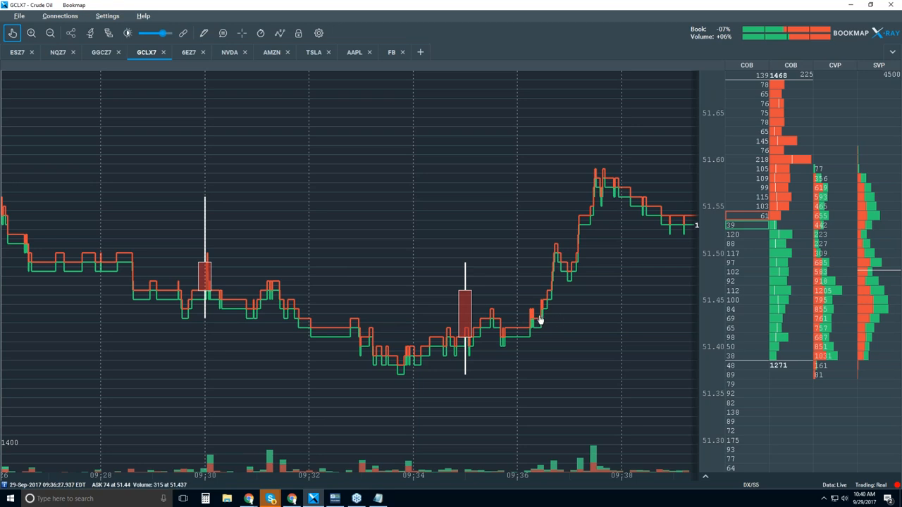
mouse_move(372, 310)
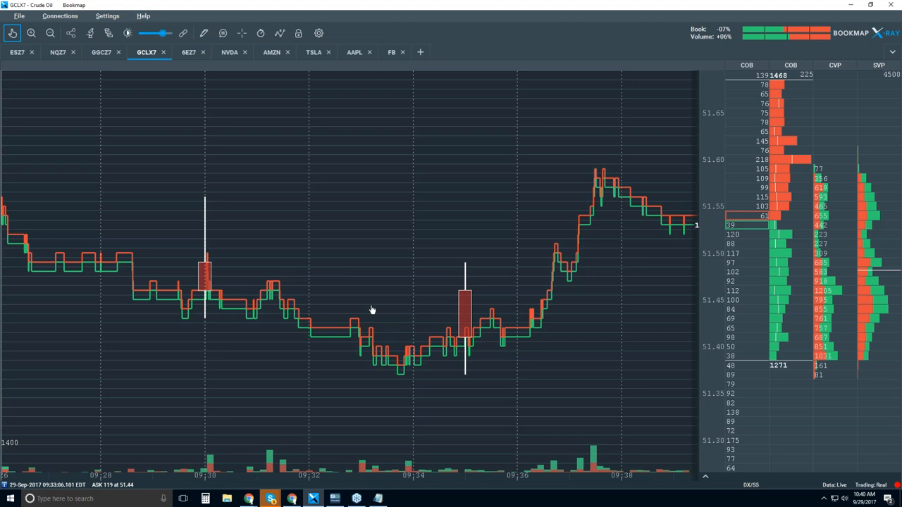
mouse_move(476, 330)
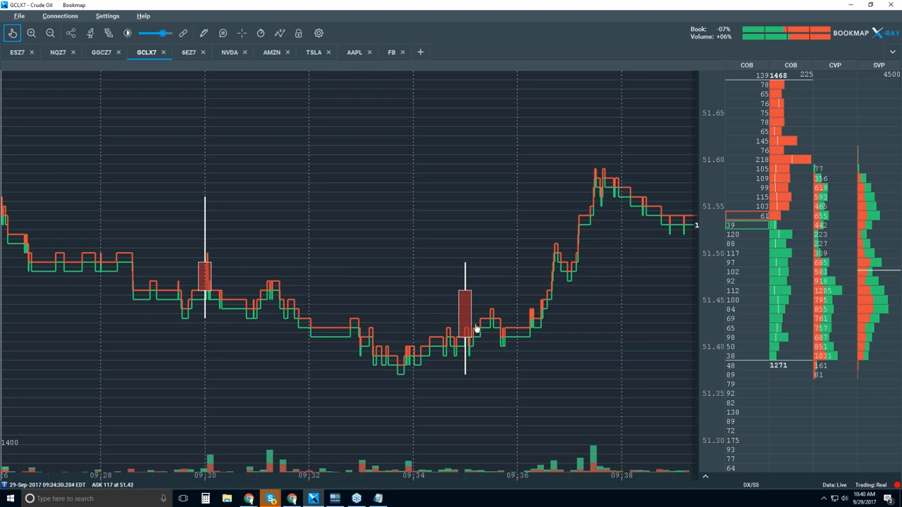
mouse_move(549, 315)
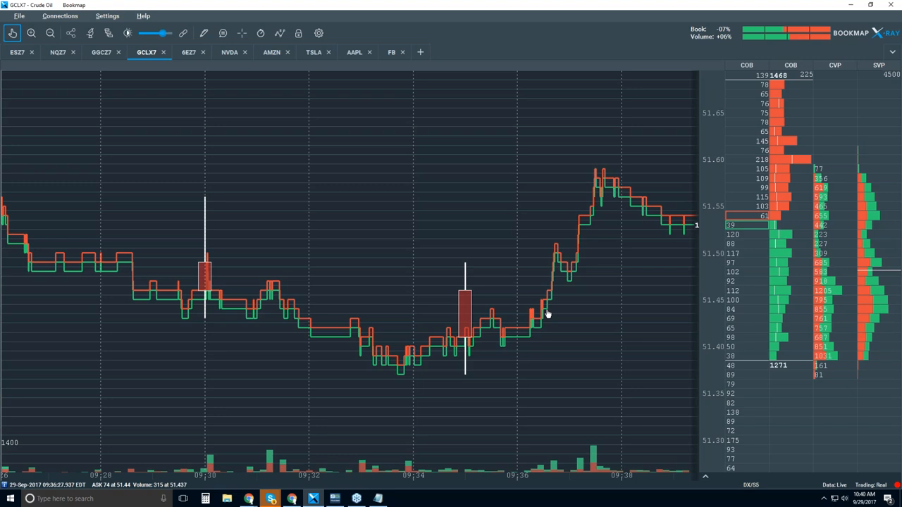
mouse_move(554, 271)
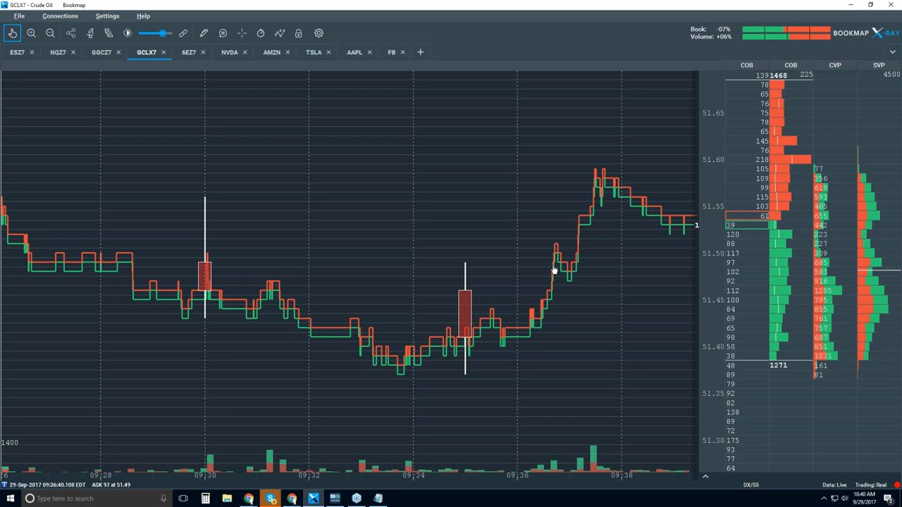
mouse_move(572, 292)
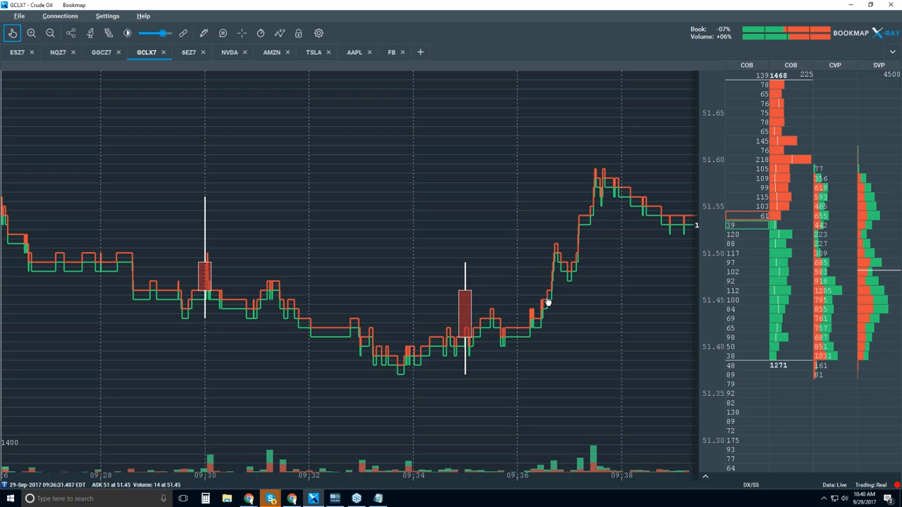
mouse_move(595, 189)
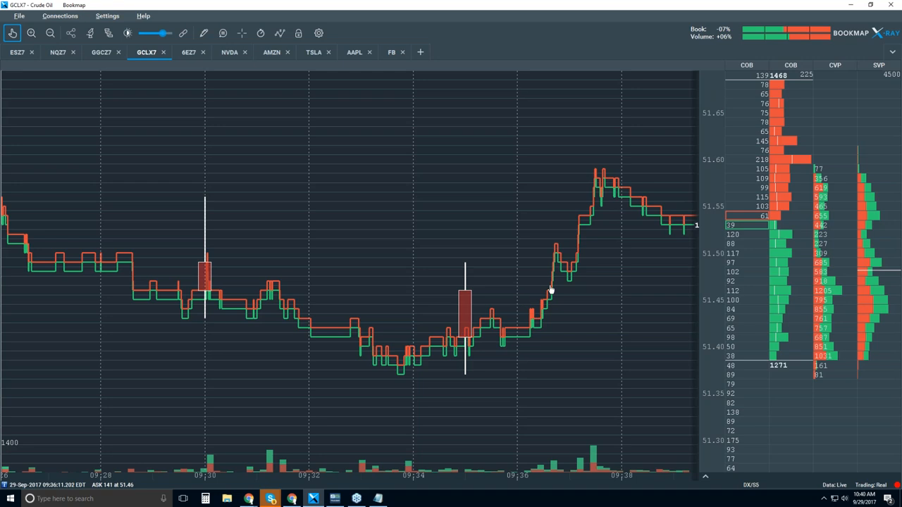
mouse_move(558, 268)
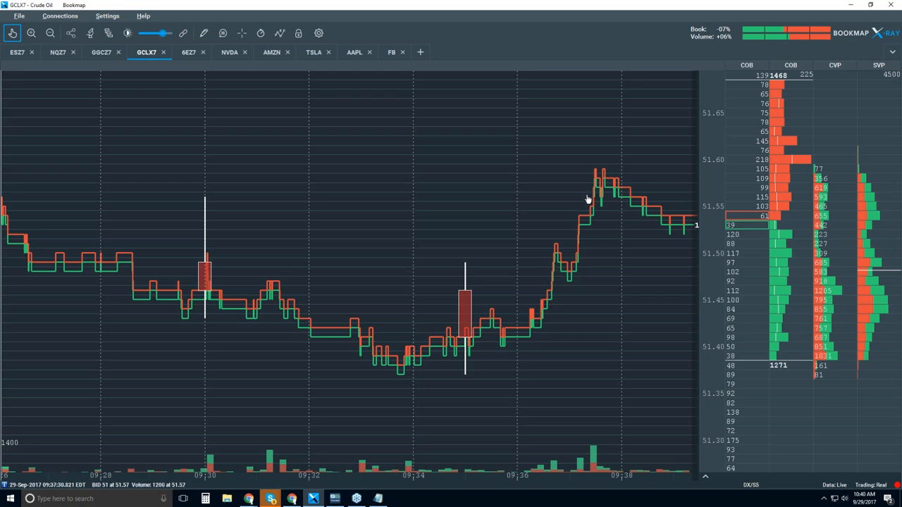
mouse_move(426, 367)
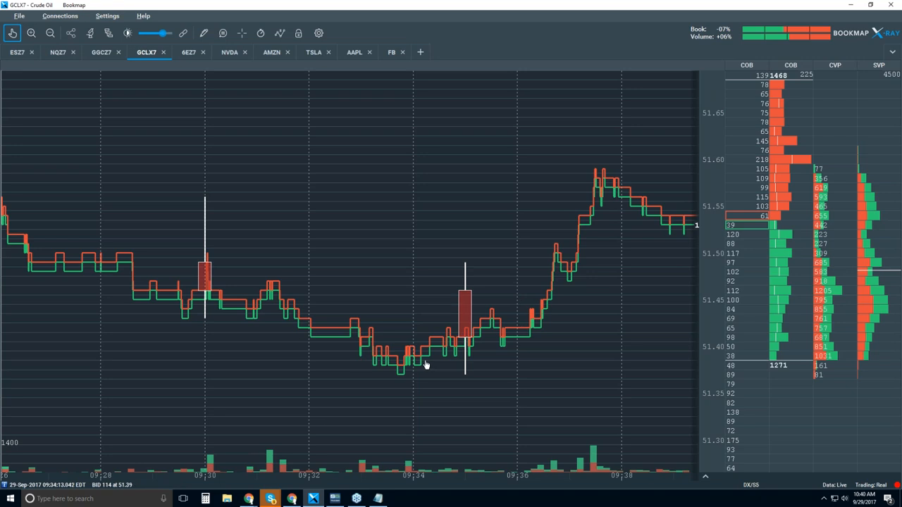
mouse_move(436, 335)
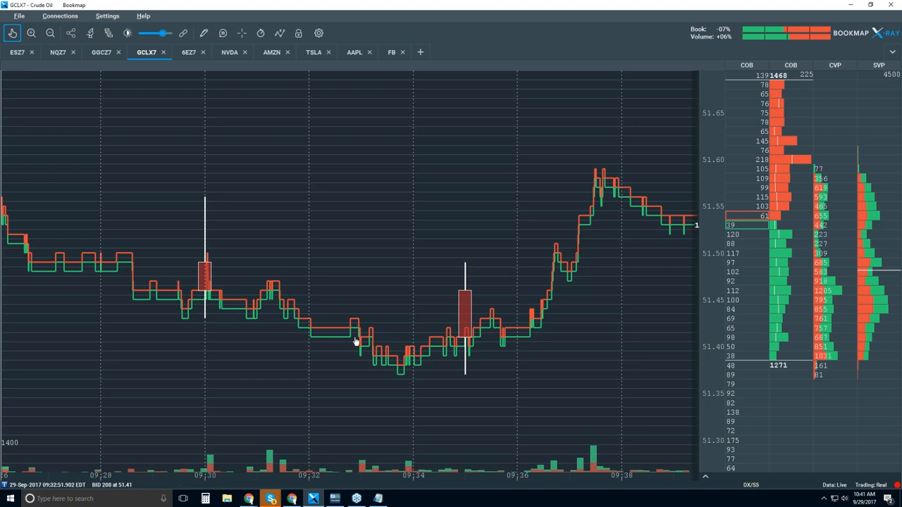
mouse_move(454, 282)
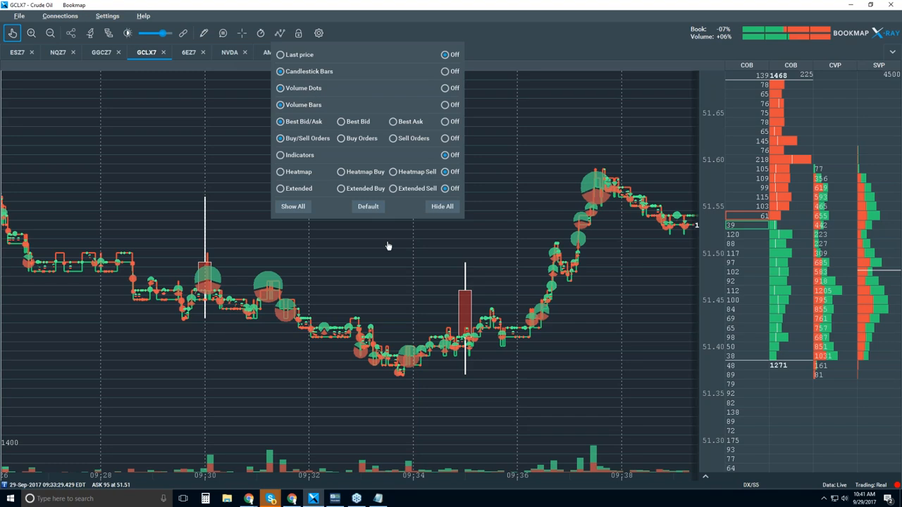
mouse_move(392, 251)
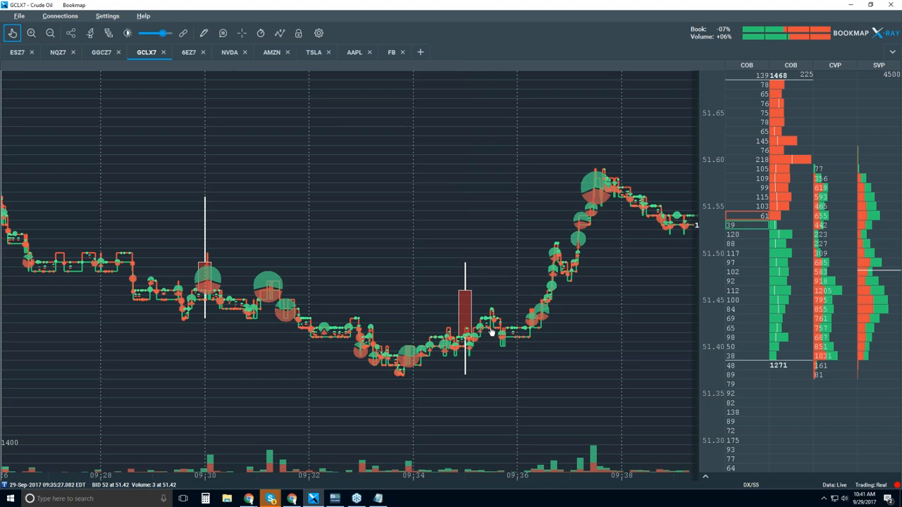
mouse_move(457, 294)
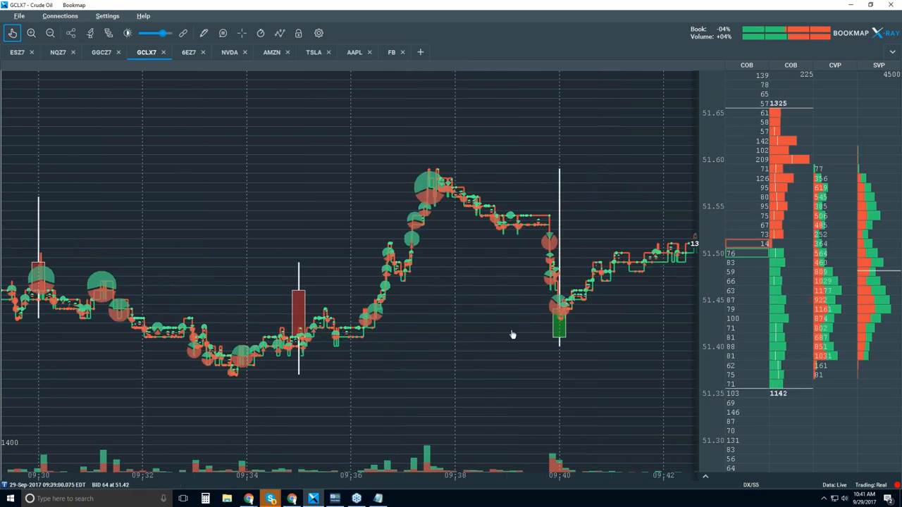
mouse_move(363, 335)
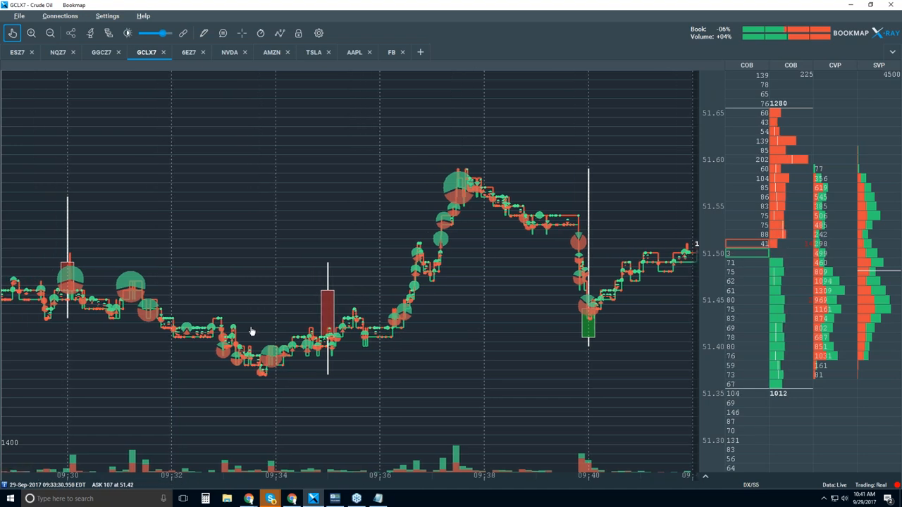
mouse_move(175, 327)
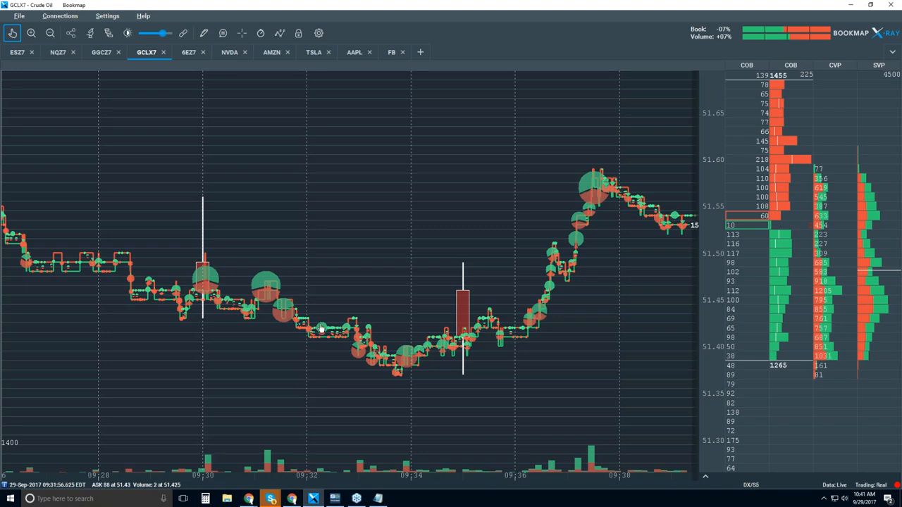
mouse_move(321, 332)
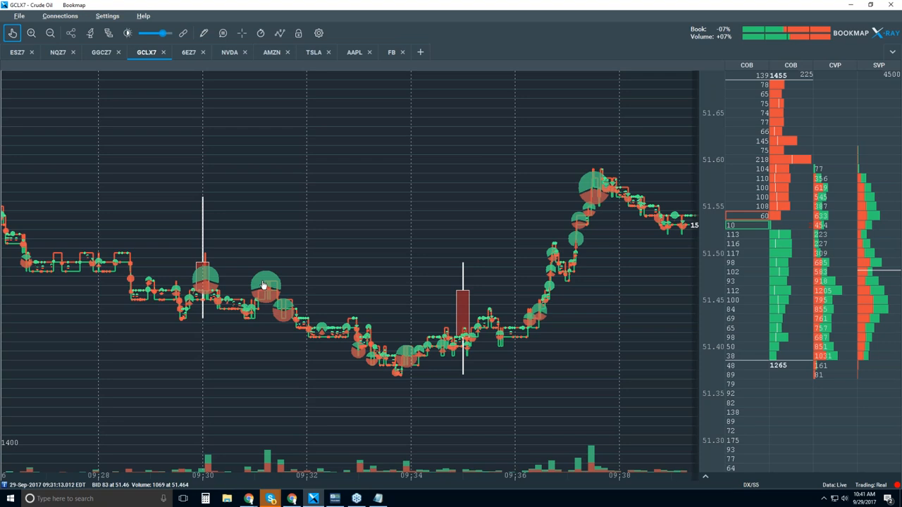
mouse_move(273, 303)
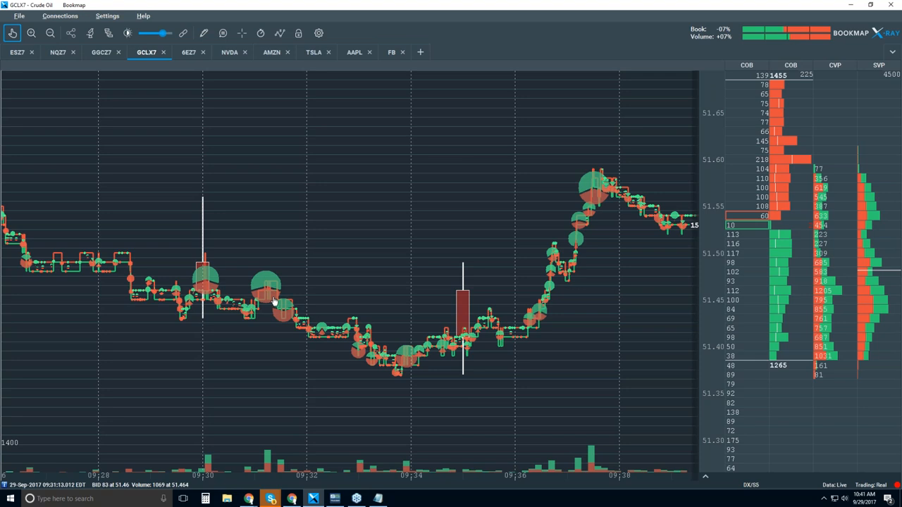
mouse_move(270, 304)
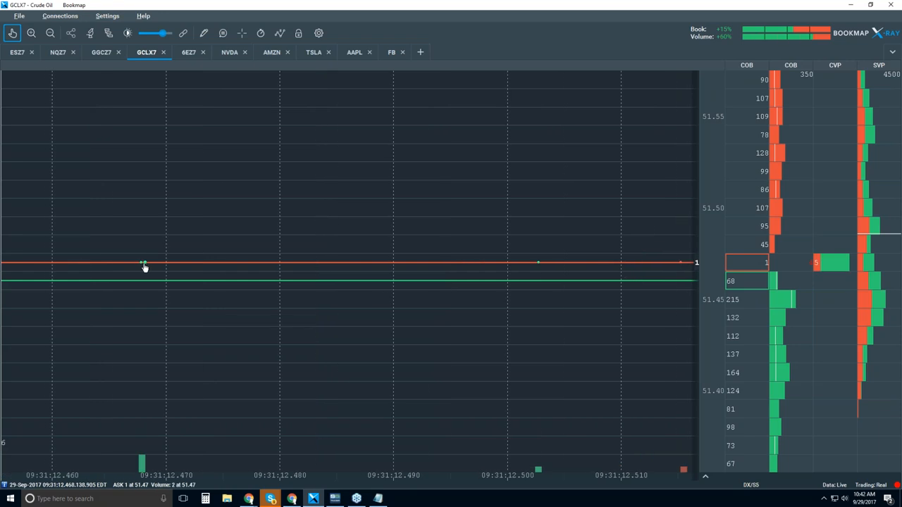
mouse_move(168, 270)
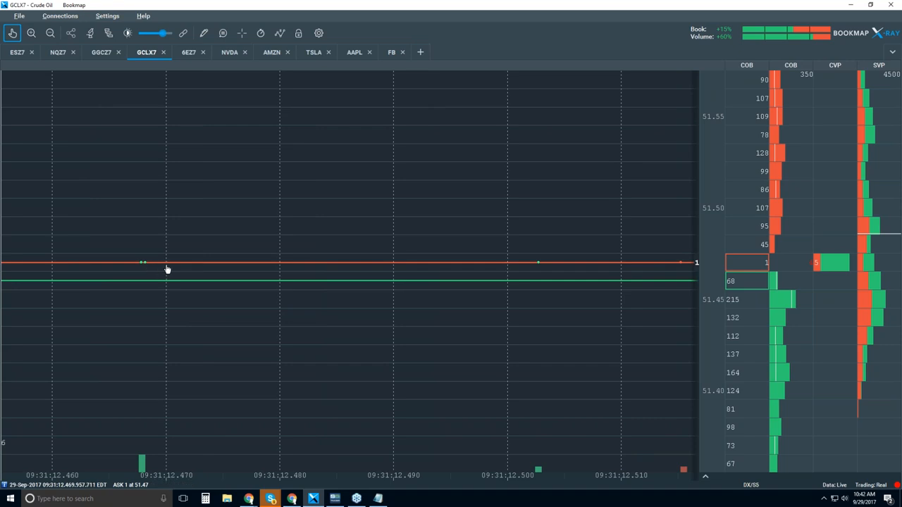
mouse_move(178, 266)
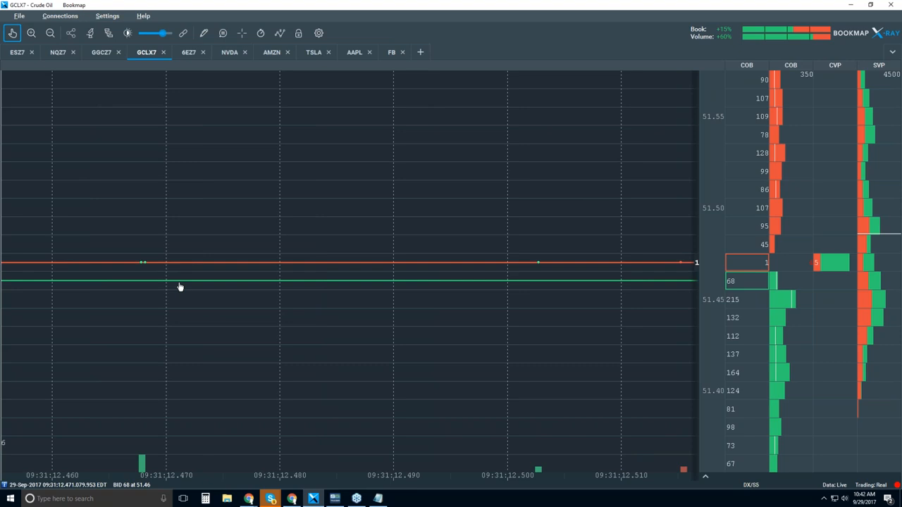
mouse_move(141, 265)
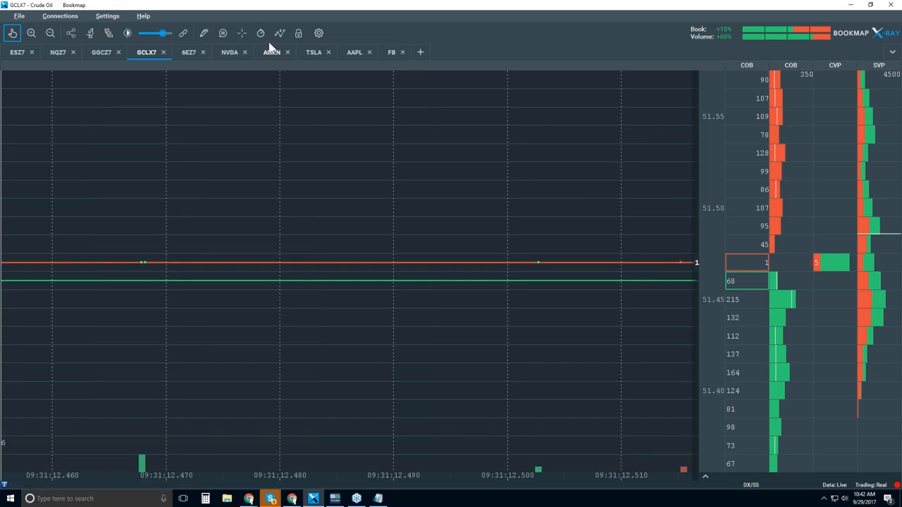
mouse_move(223, 34)
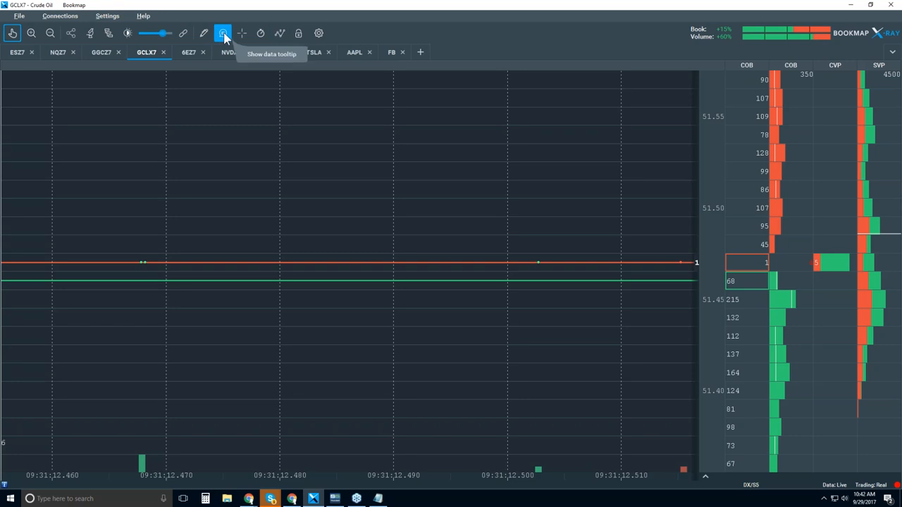
Enable the data tooltip to read timestamps, bid/ask size, price and volume on hover
left_click(223, 34)
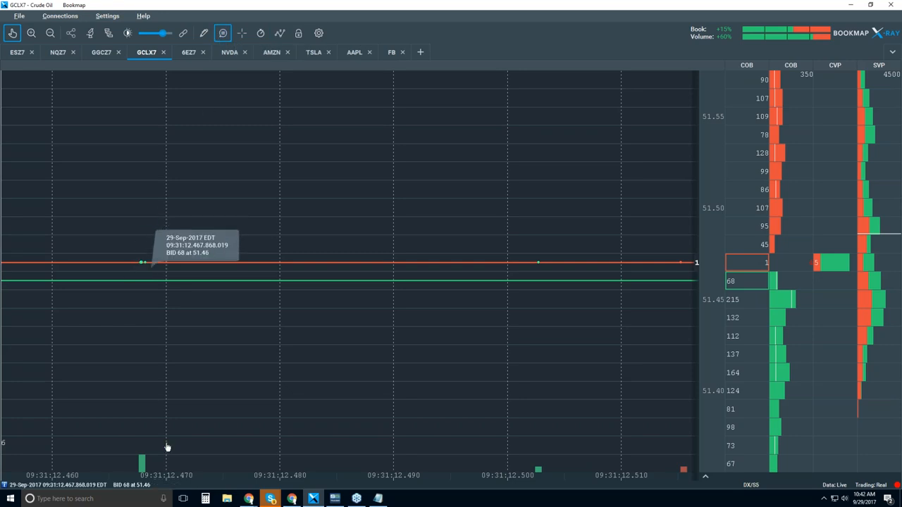
mouse_move(146, 271)
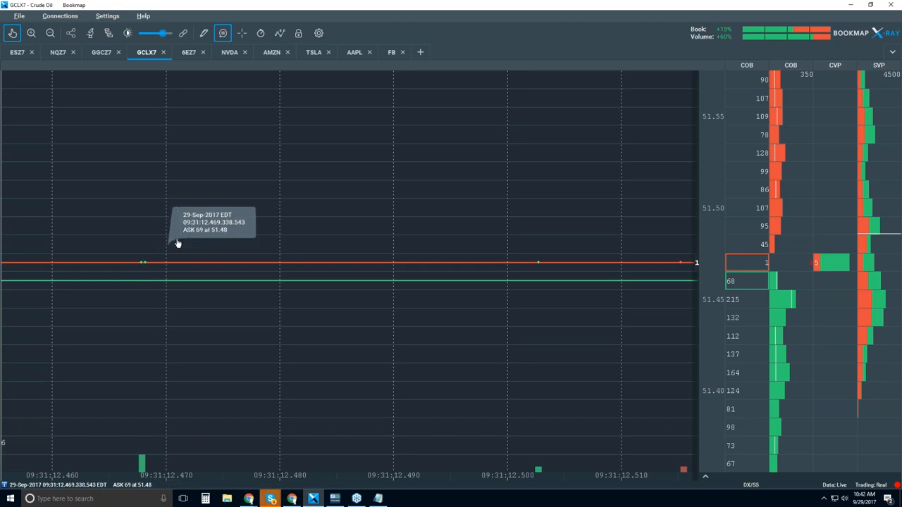
mouse_move(141, 268)
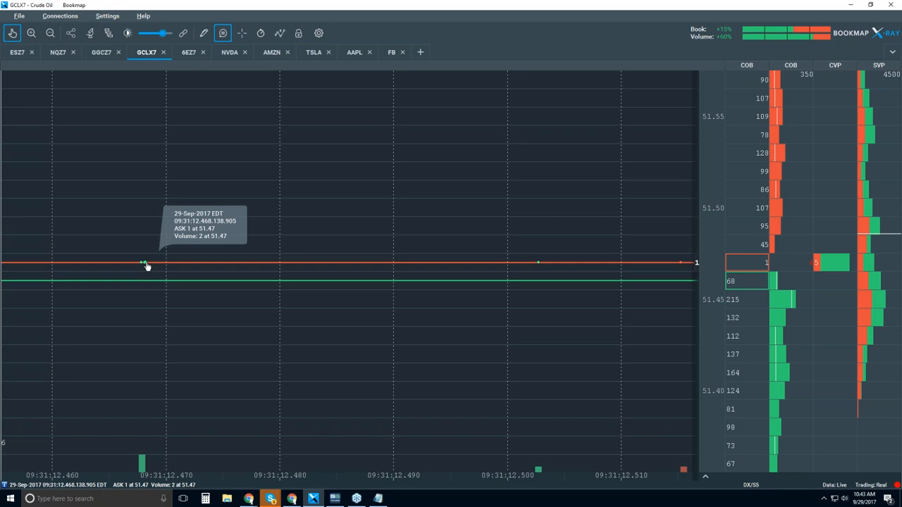
mouse_move(146, 266)
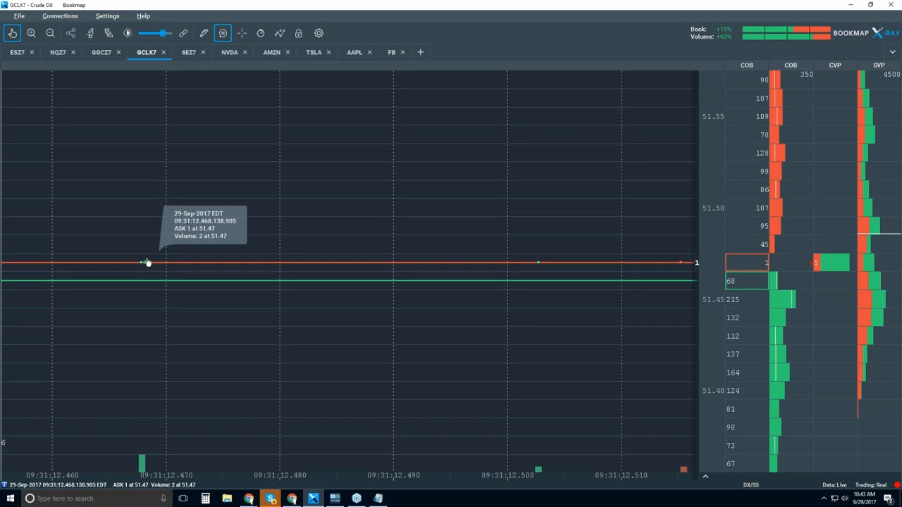
mouse_move(147, 267)
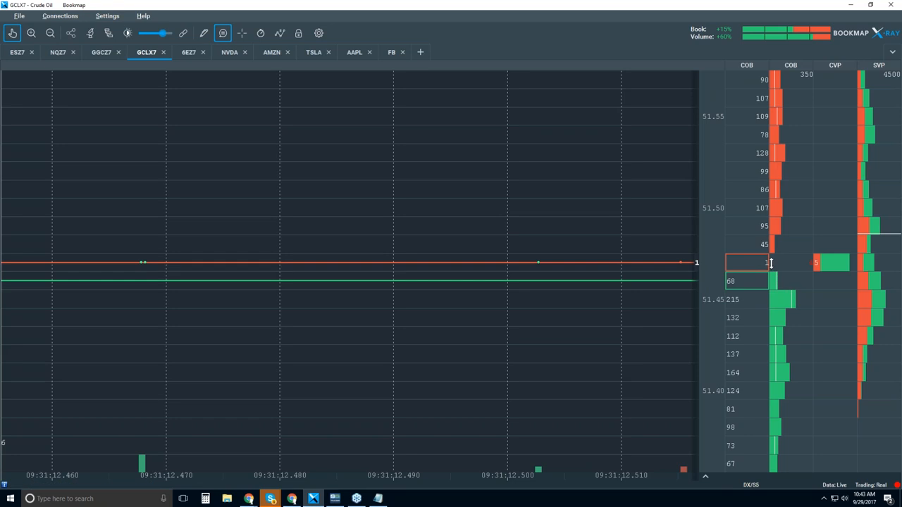
mouse_move(811, 254)
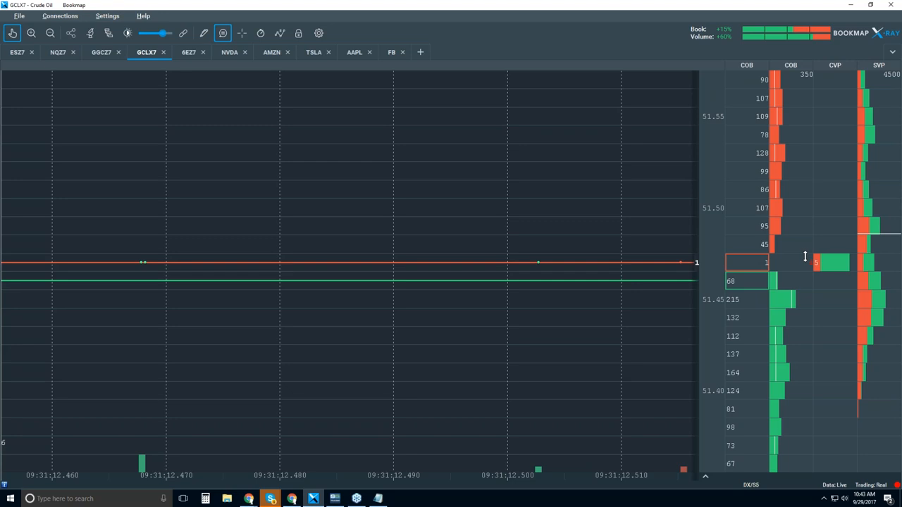
Toggle the trade markers to label individual trades, then turn the data tooltip off
left_click(279, 34)
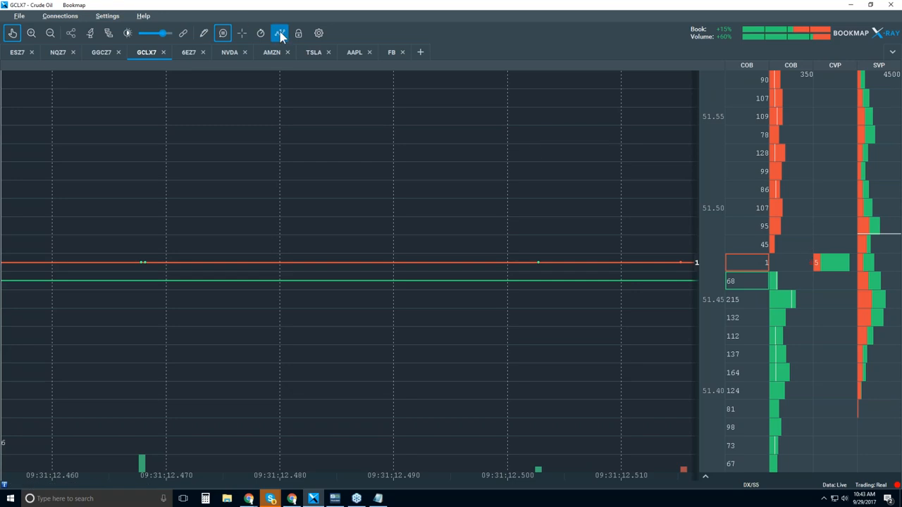
left_click(279, 34)
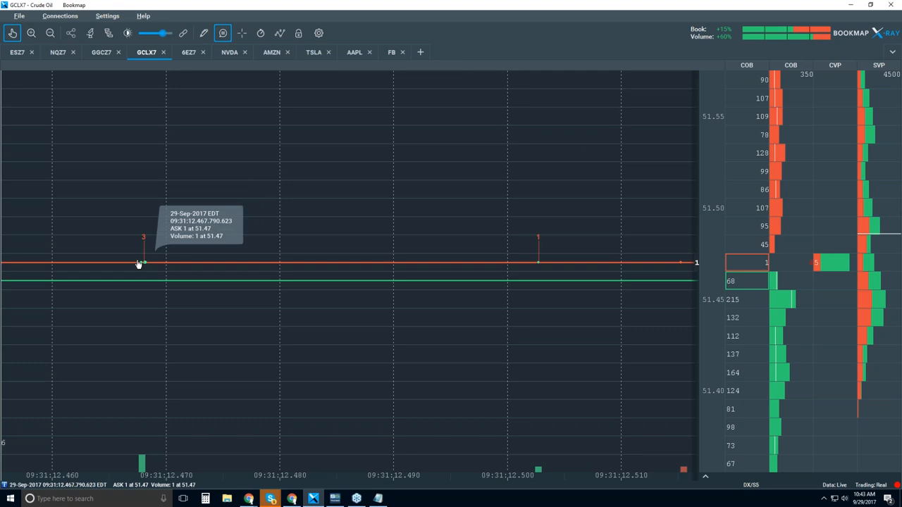
mouse_move(795, 268)
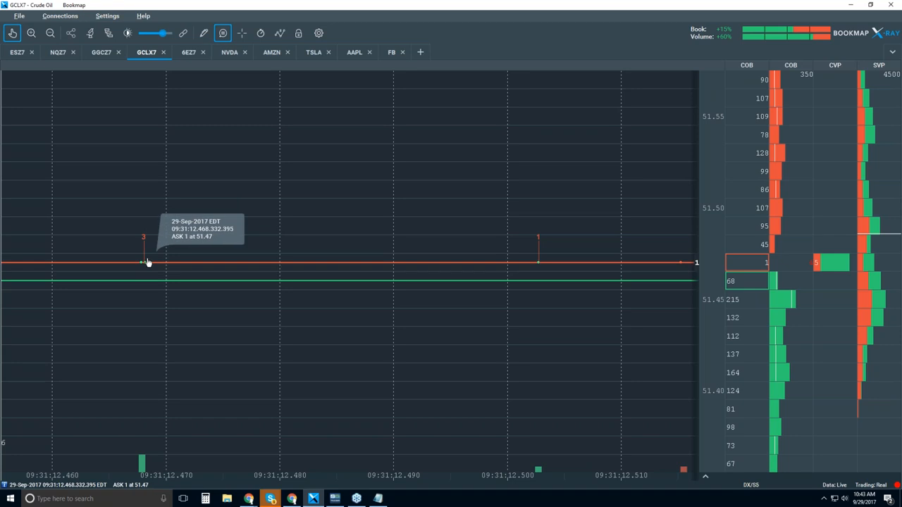
left_click(223, 34)
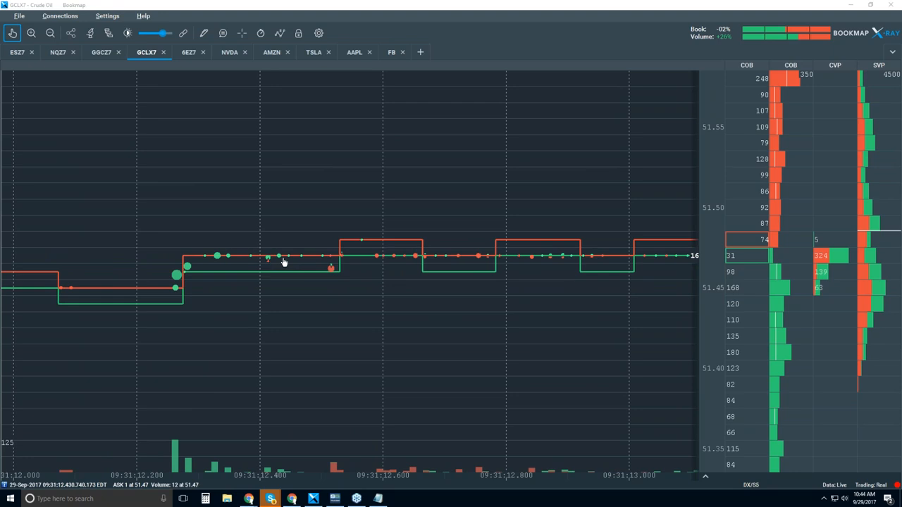
mouse_move(282, 260)
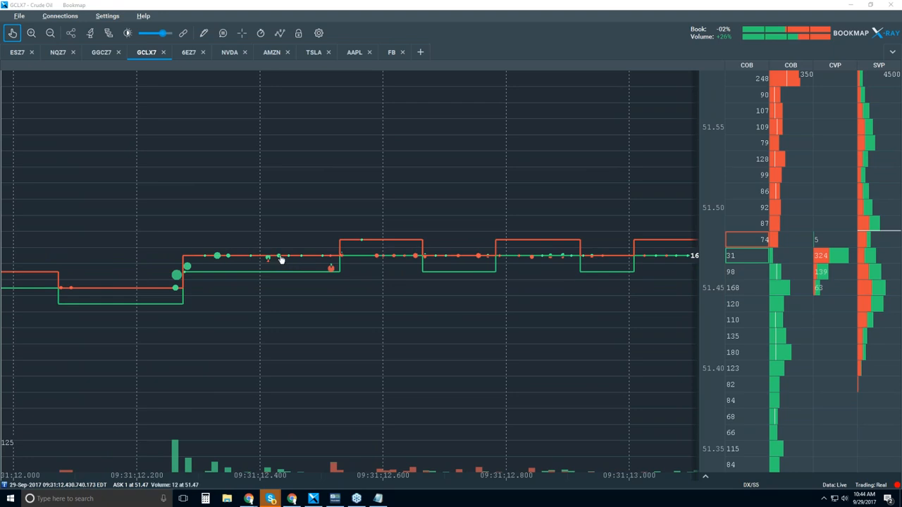
mouse_move(276, 259)
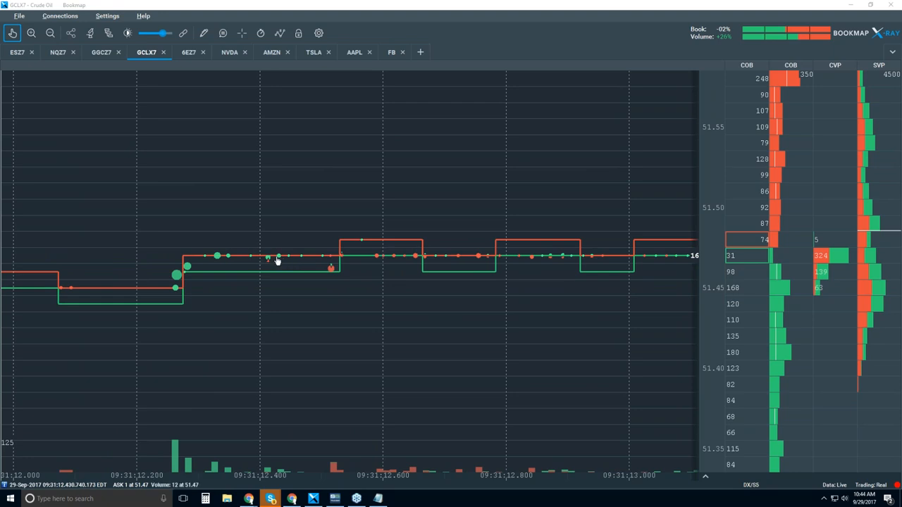
mouse_move(430, 265)
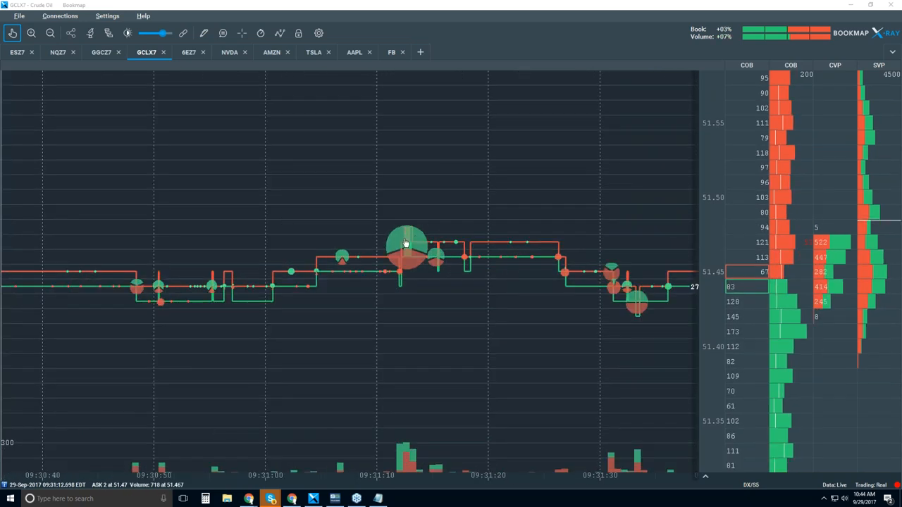
mouse_move(414, 254)
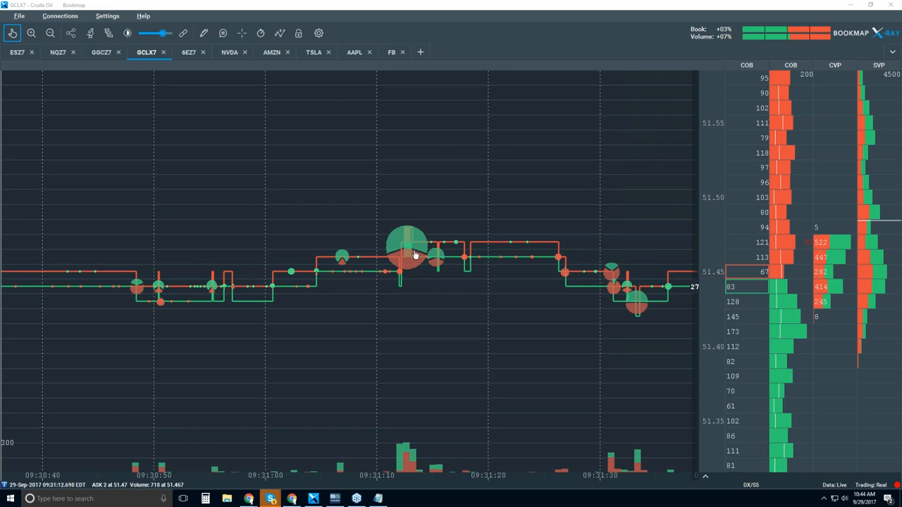
mouse_move(423, 255)
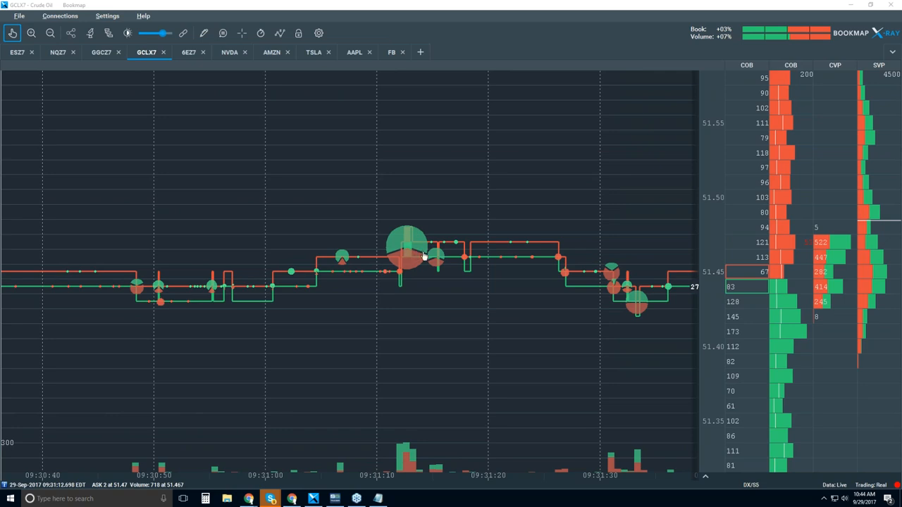
mouse_move(410, 247)
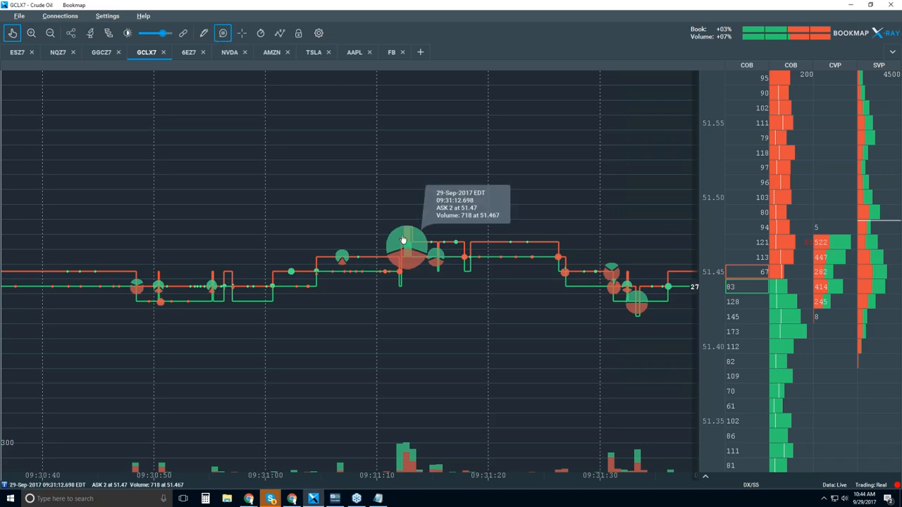
mouse_move(410, 257)
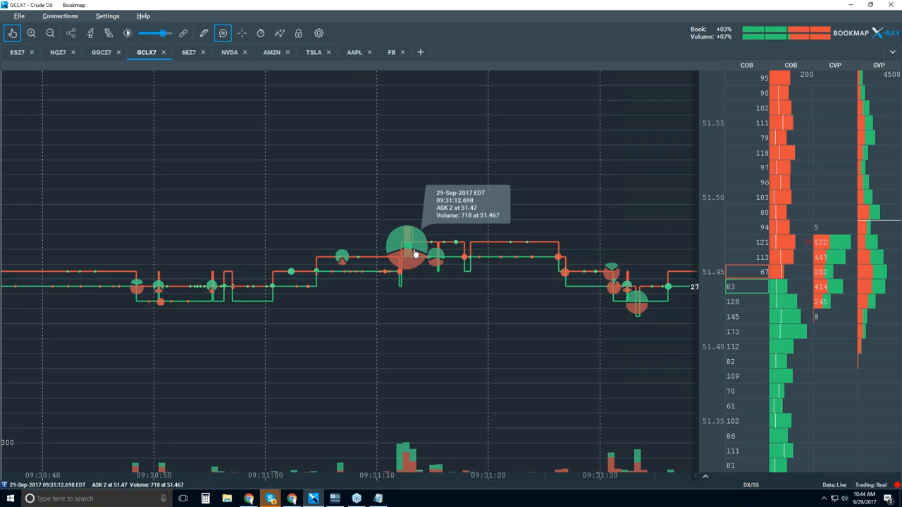
mouse_move(412, 252)
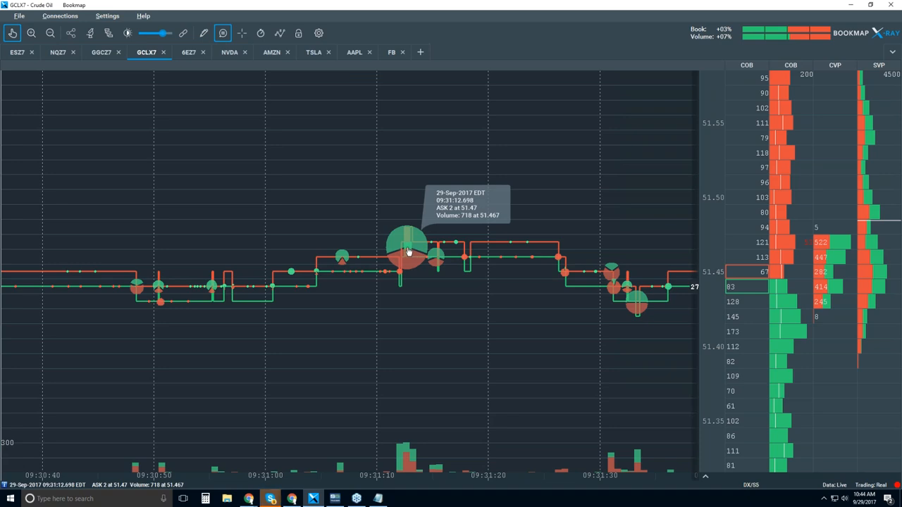
mouse_move(412, 256)
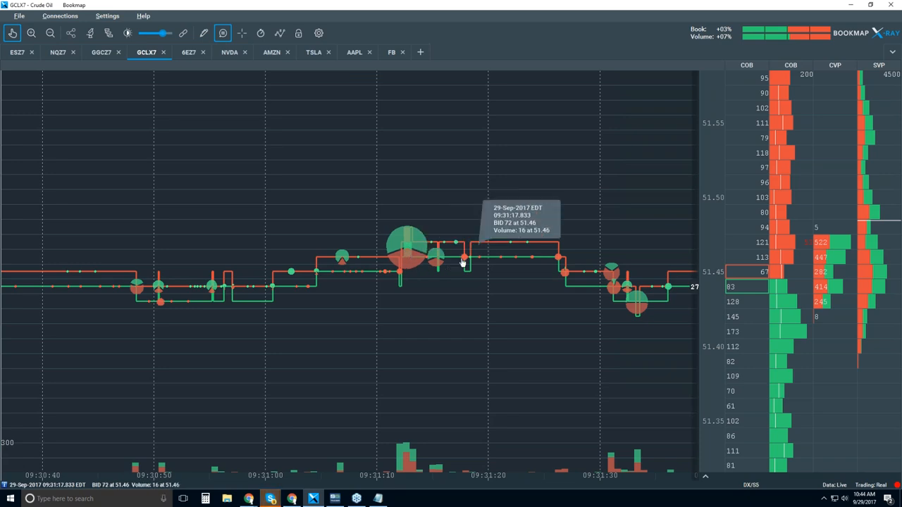
mouse_move(400, 246)
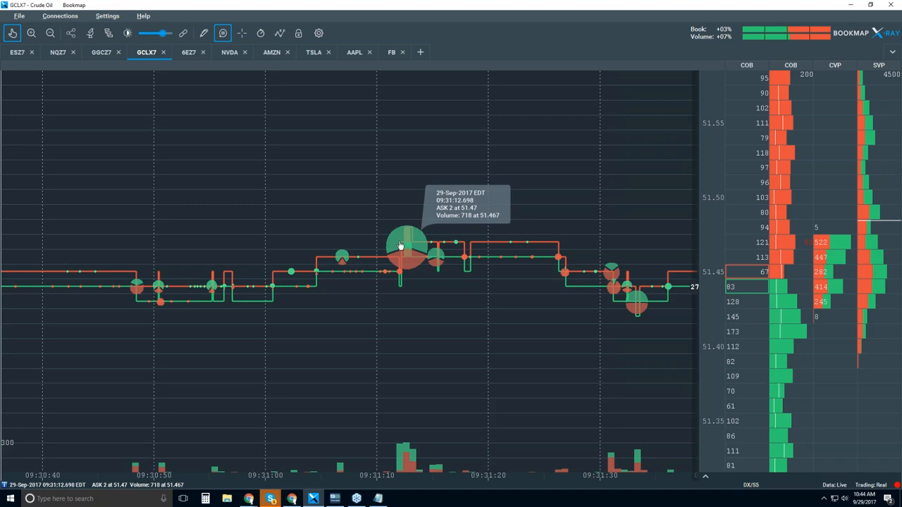
mouse_move(248, 67)
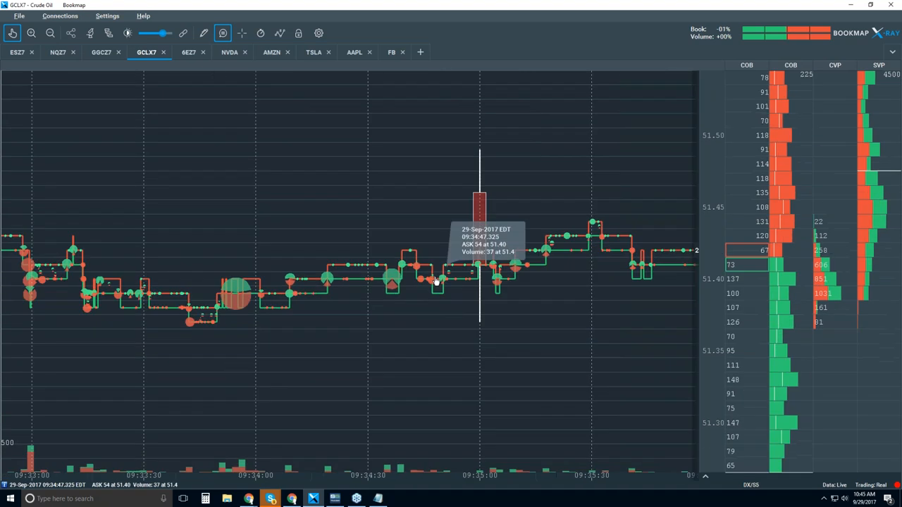
mouse_move(417, 285)
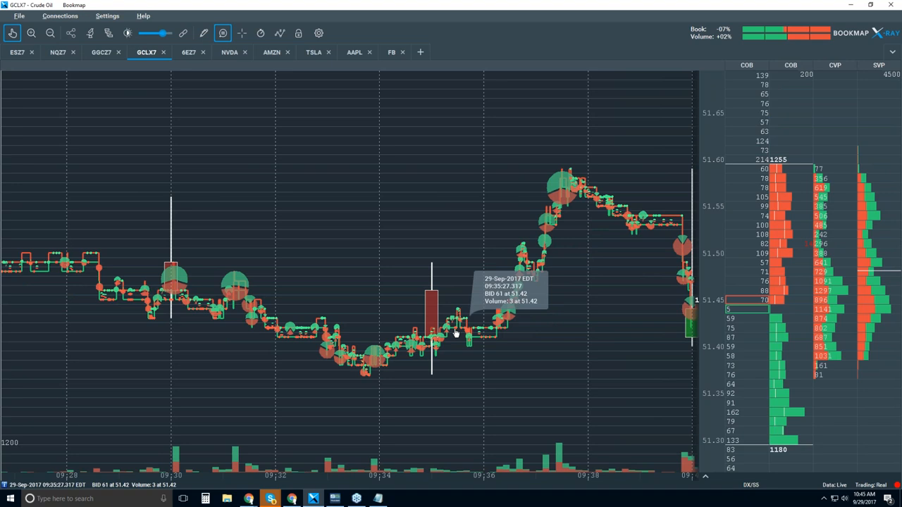
mouse_move(456, 332)
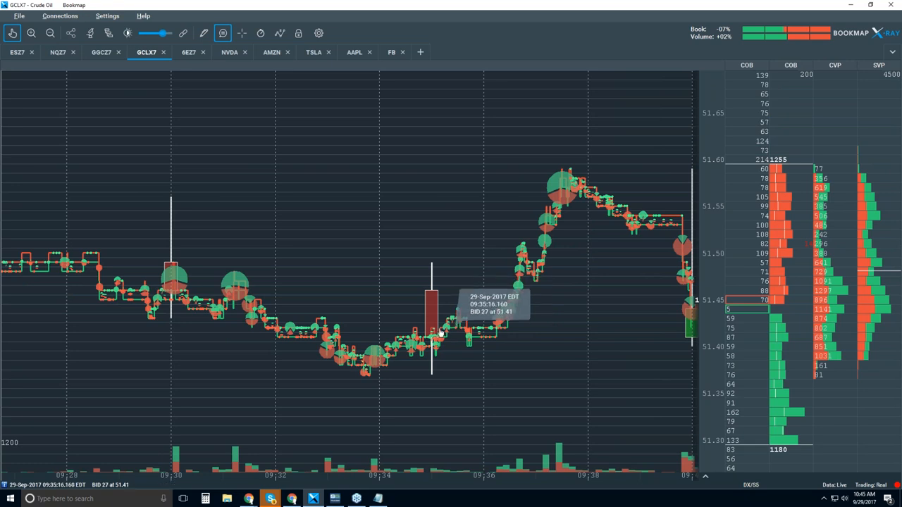
mouse_move(381, 360)
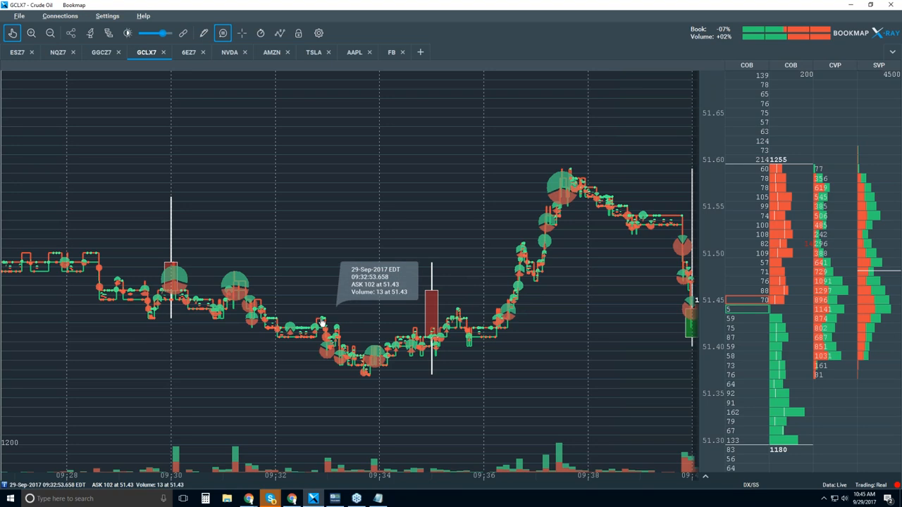
mouse_move(510, 318)
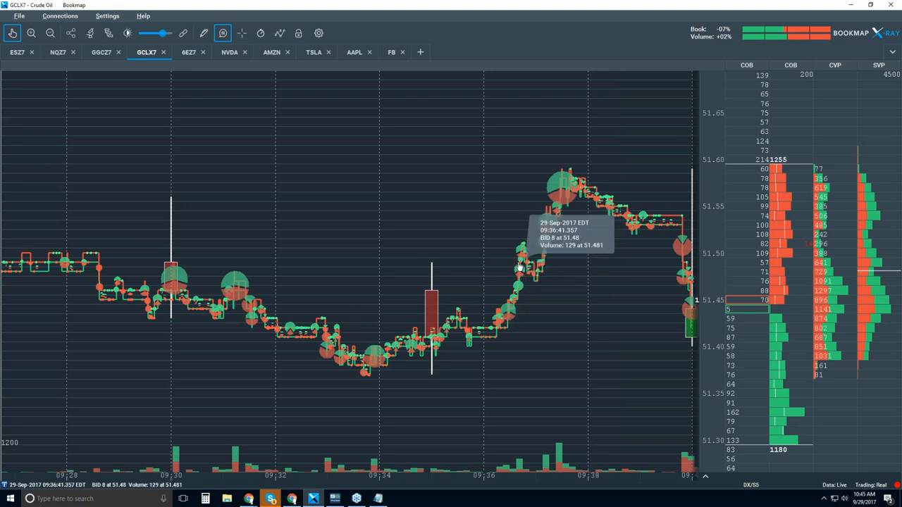
mouse_move(562, 169)
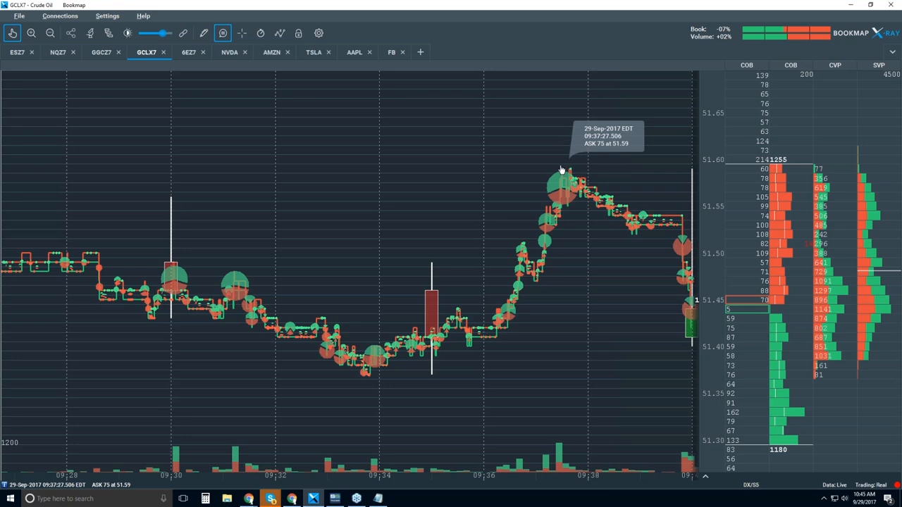
mouse_move(507, 312)
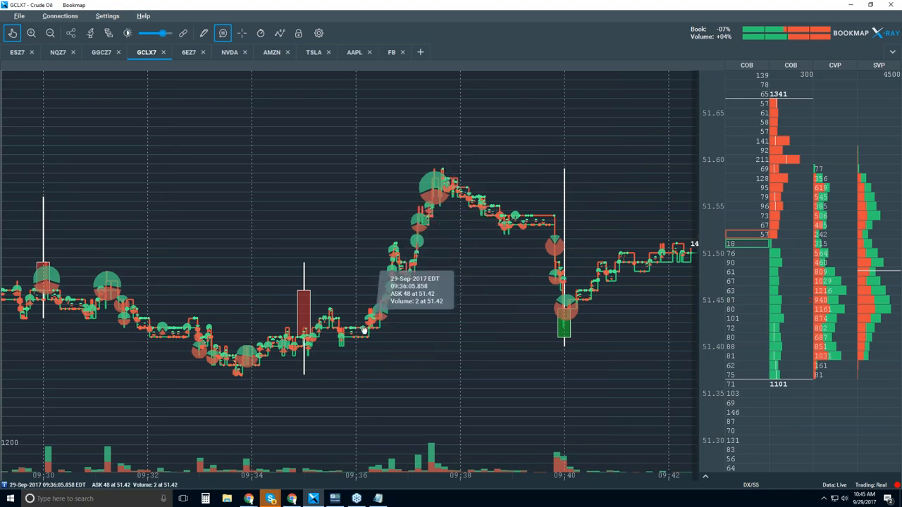
mouse_move(372, 329)
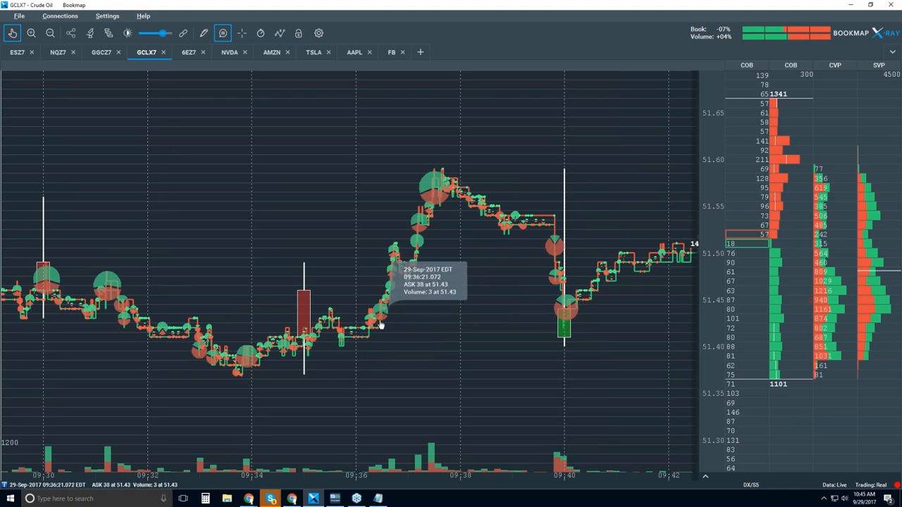
mouse_move(395, 326)
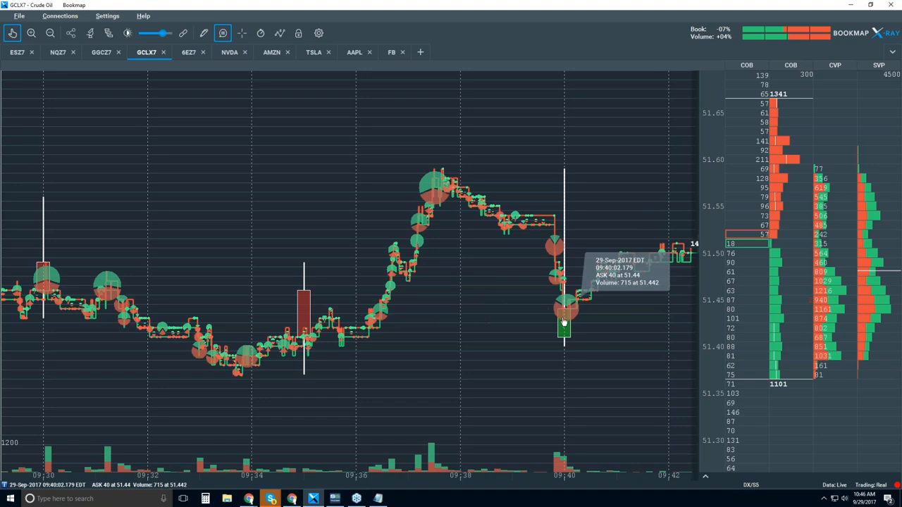
mouse_move(549, 274)
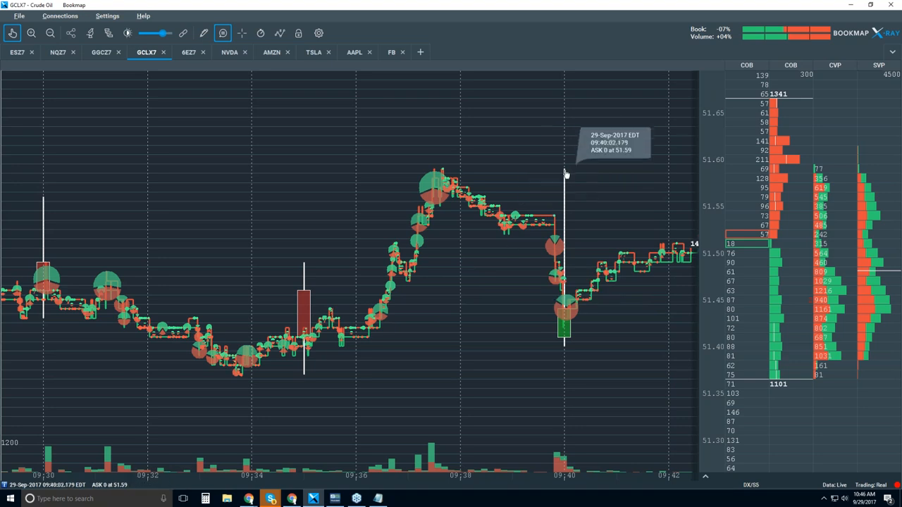
mouse_move(553, 175)
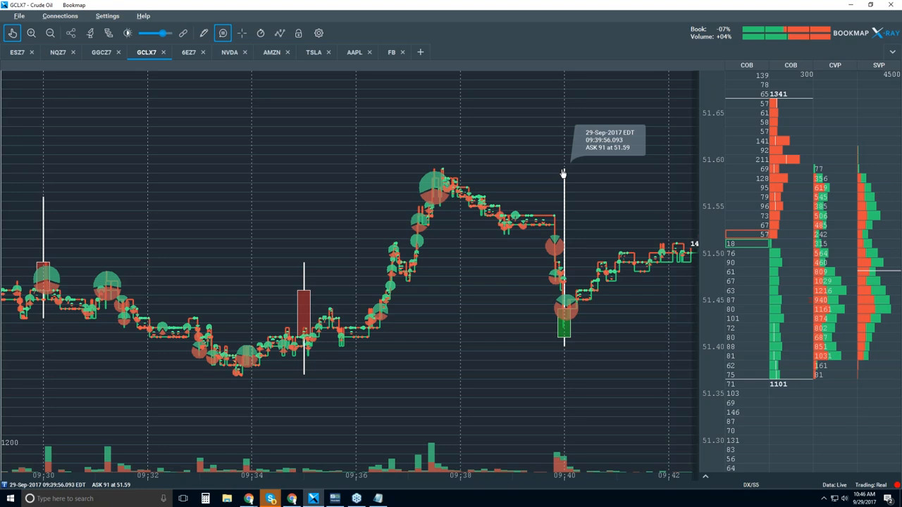
mouse_move(558, 276)
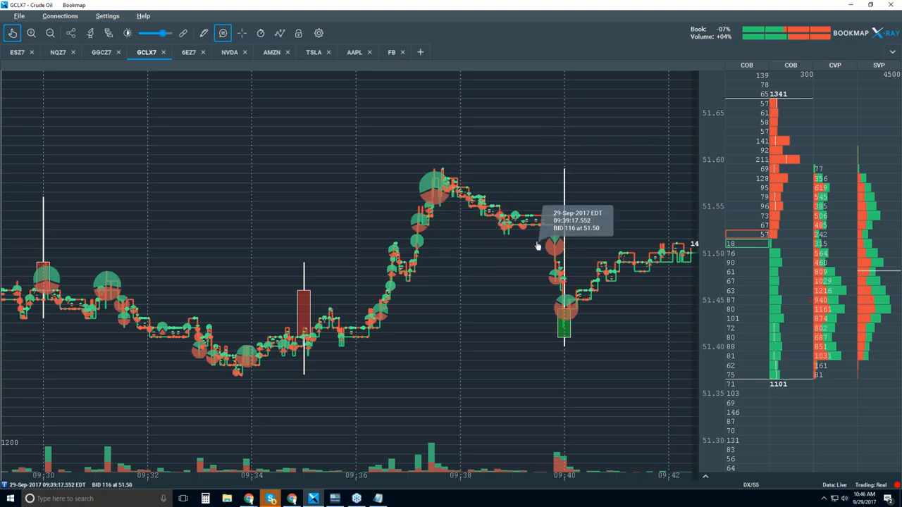
mouse_move(569, 270)
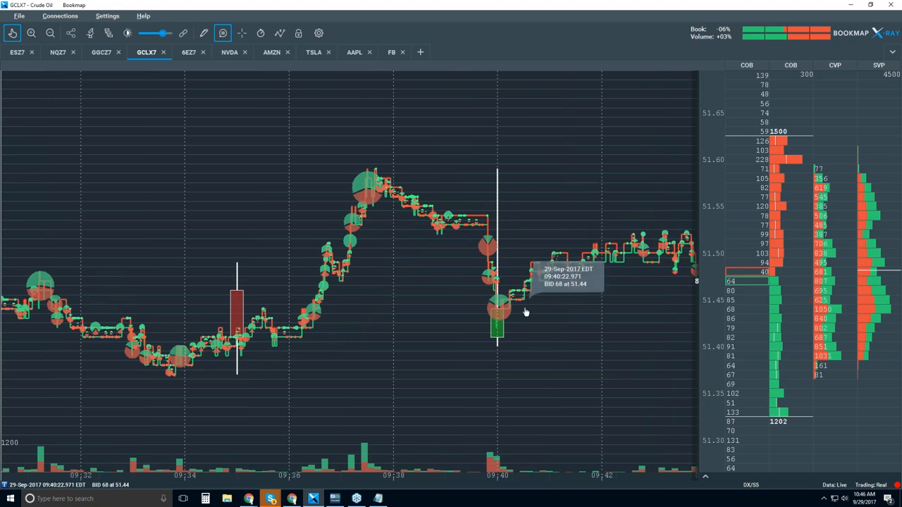
mouse_move(504, 183)
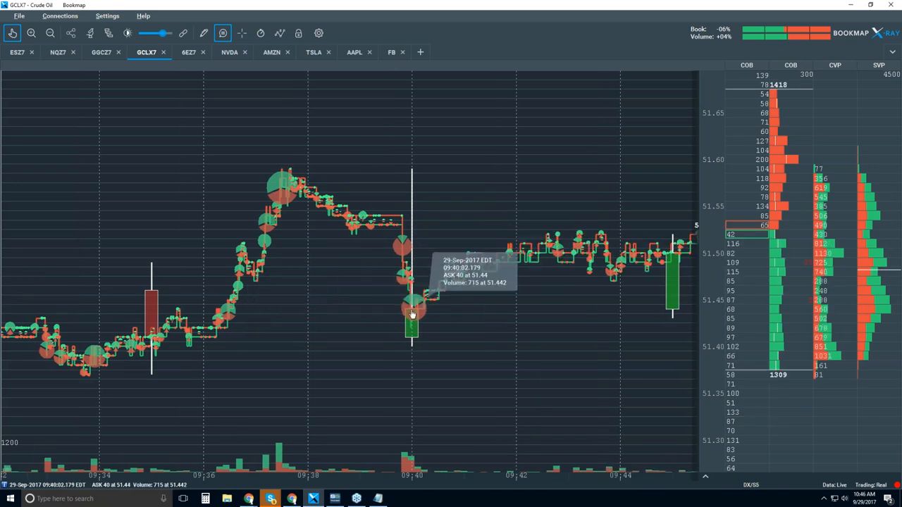
mouse_move(416, 324)
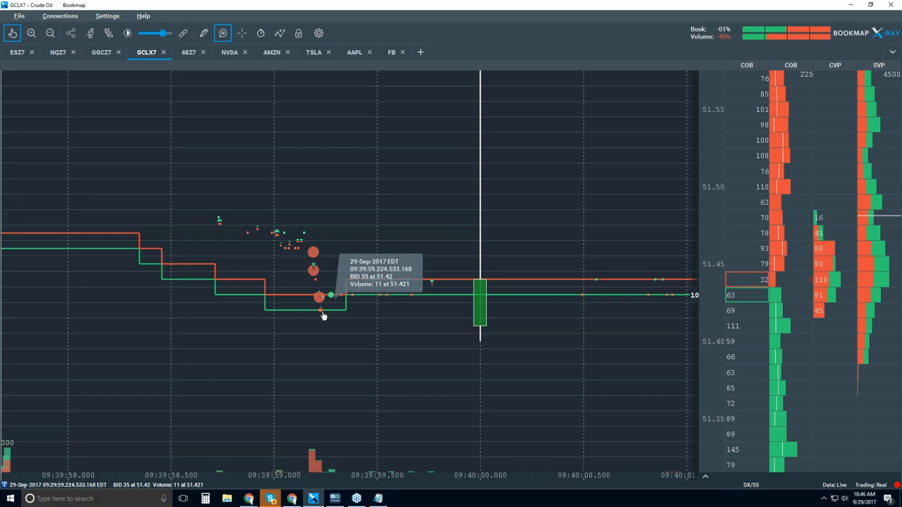
mouse_move(321, 316)
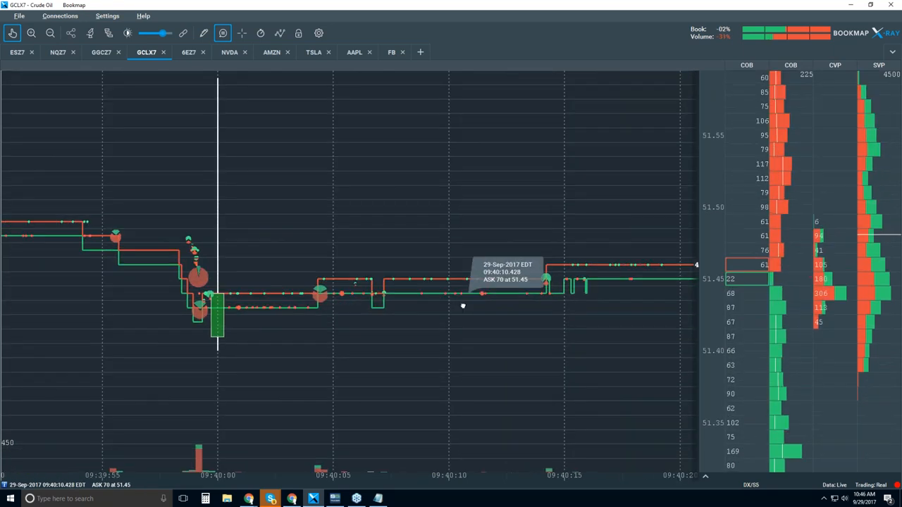
mouse_move(547, 279)
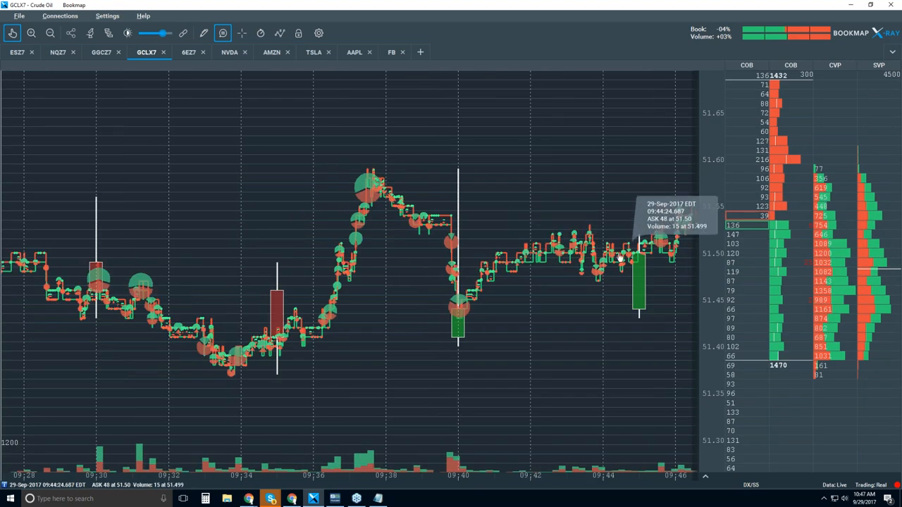
mouse_move(494, 239)
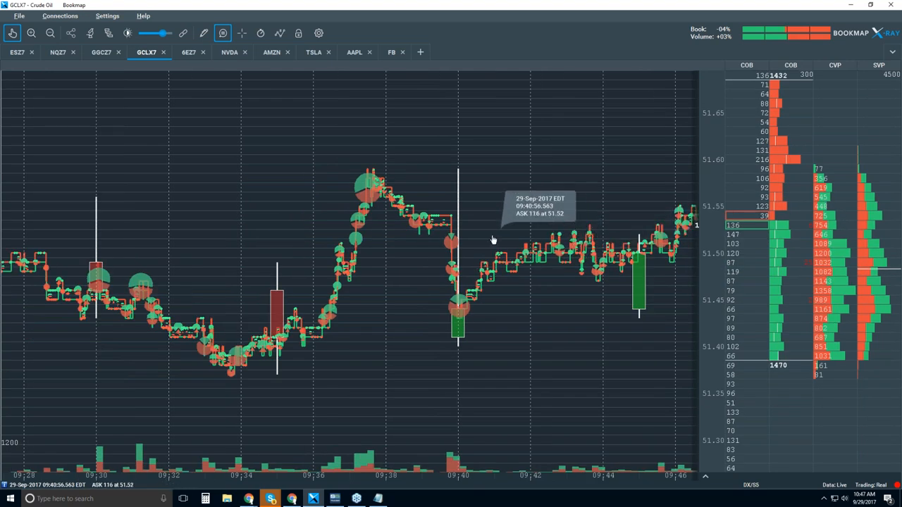
mouse_move(454, 239)
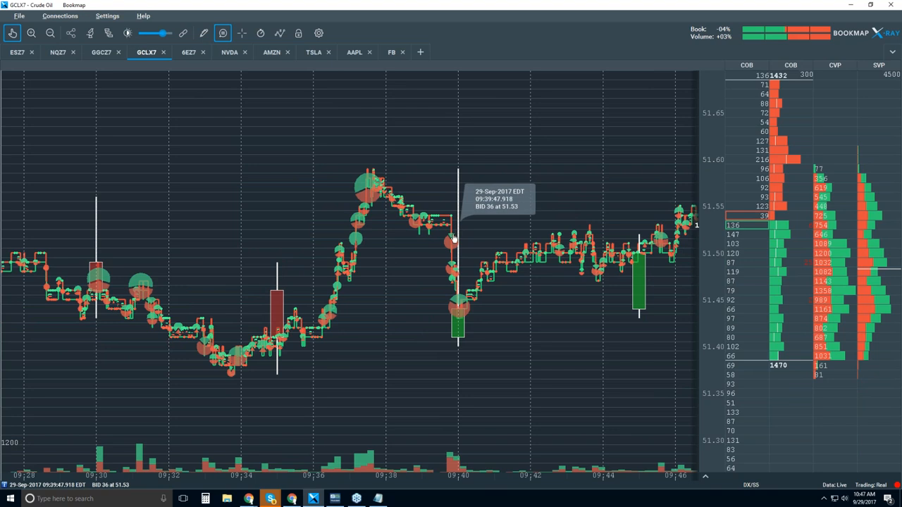
mouse_move(446, 233)
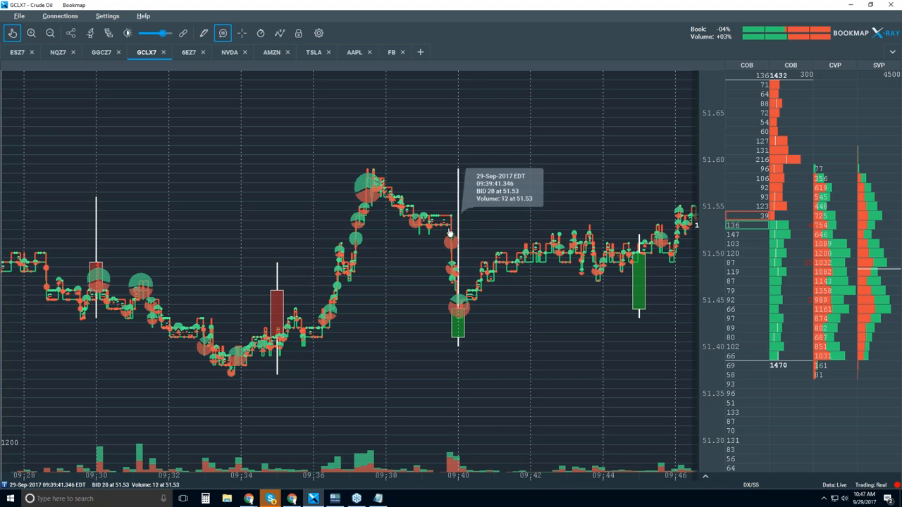
mouse_move(590, 234)
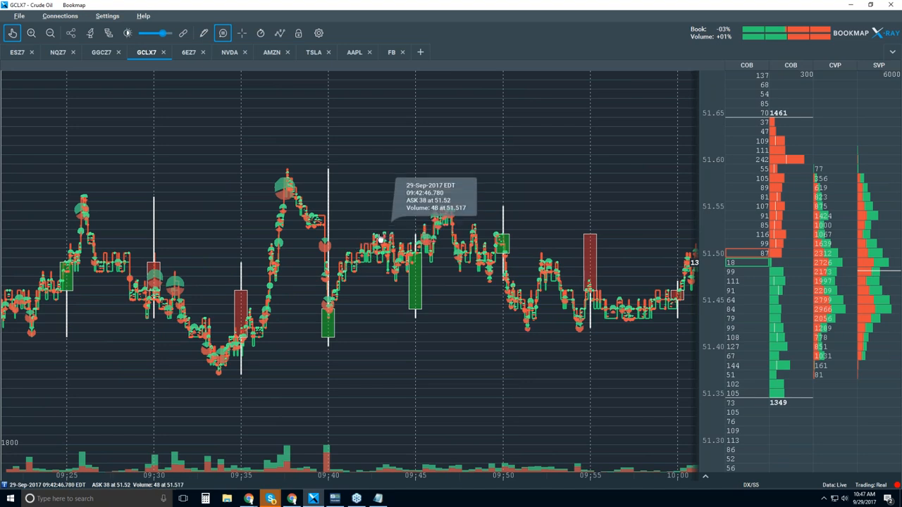
mouse_move(307, 295)
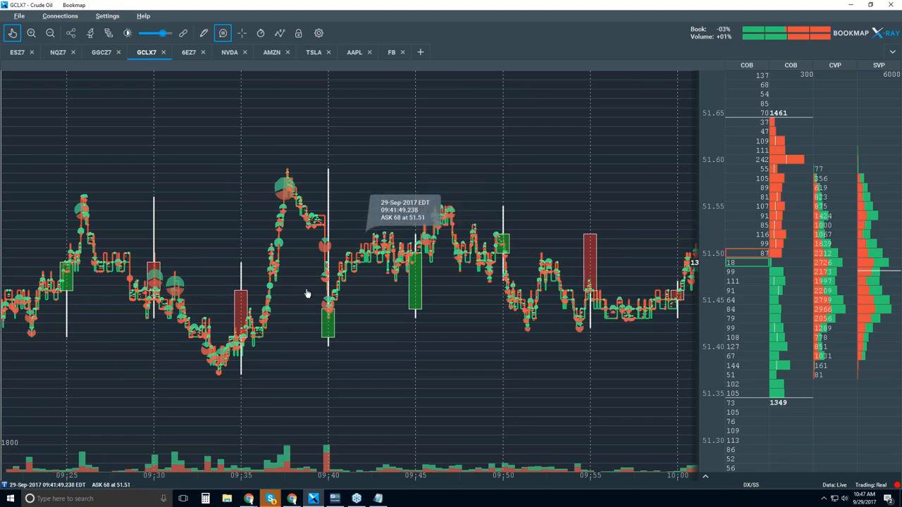
mouse_move(261, 318)
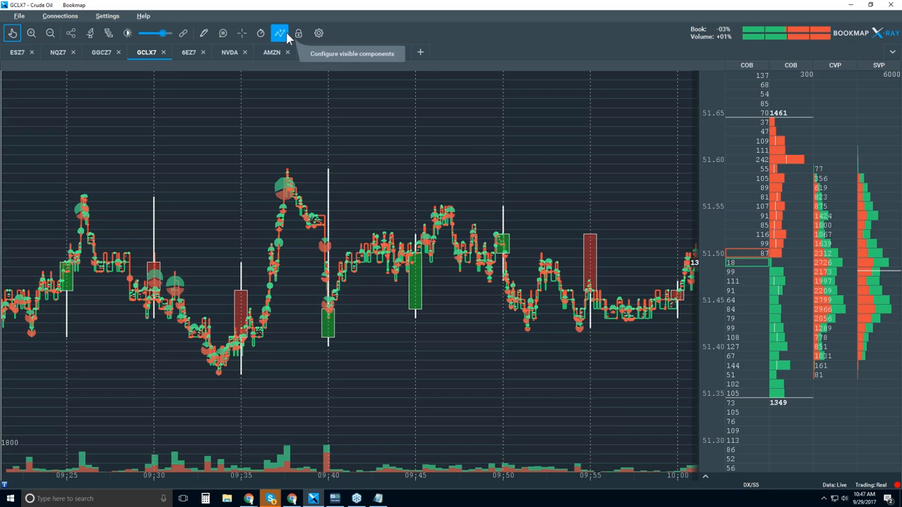
Toggle the trade marker button while the crude oil replay runs through the drop to 51.25
left_click(279, 34)
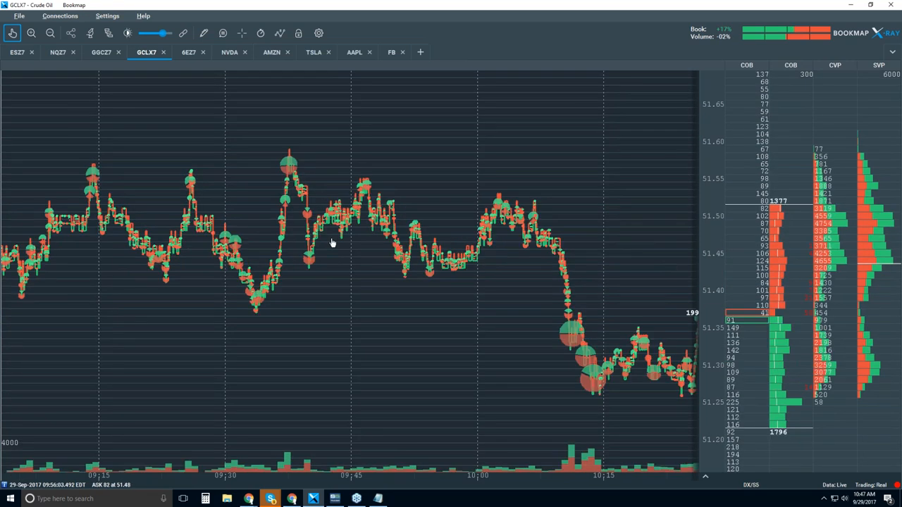
mouse_move(426, 255)
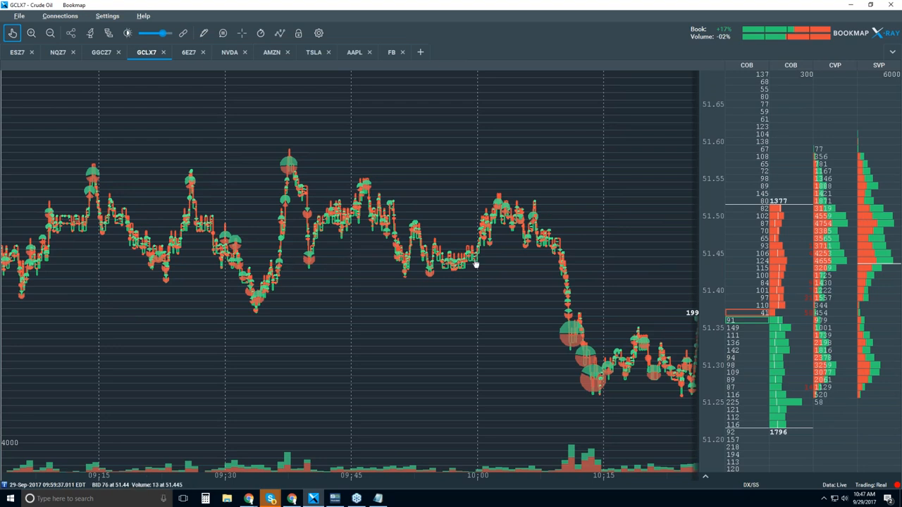
mouse_move(282, 275)
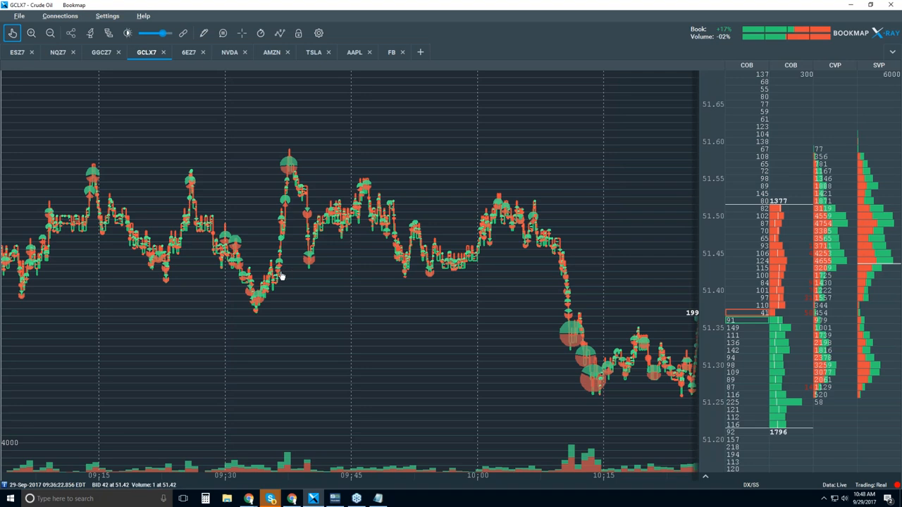
mouse_move(313, 276)
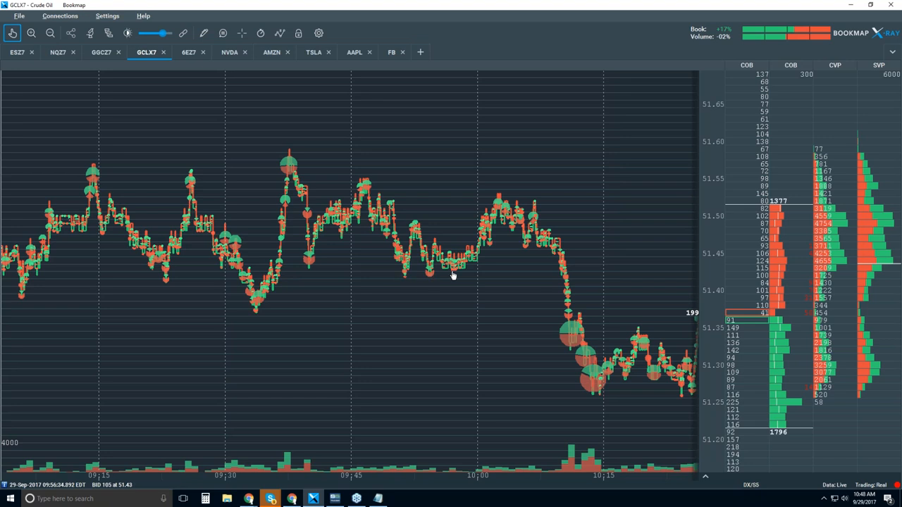
mouse_move(429, 275)
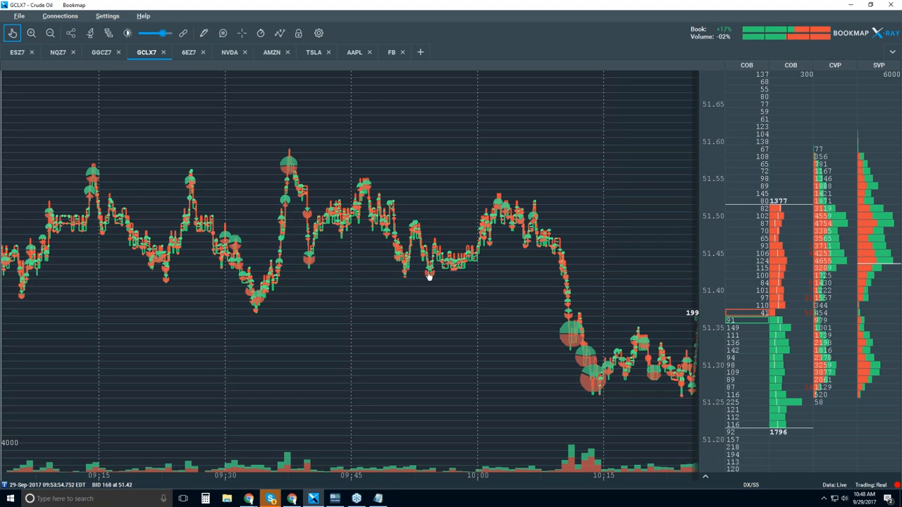
mouse_move(430, 277)
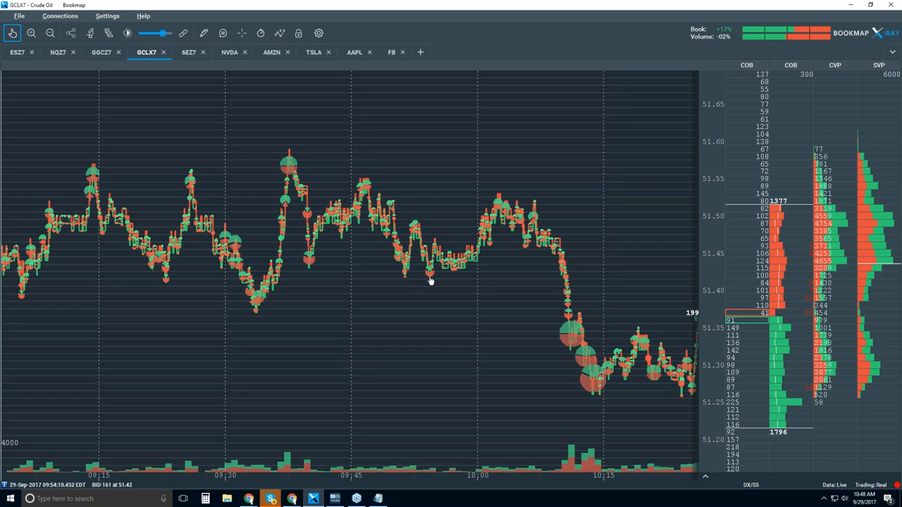
mouse_move(563, 280)
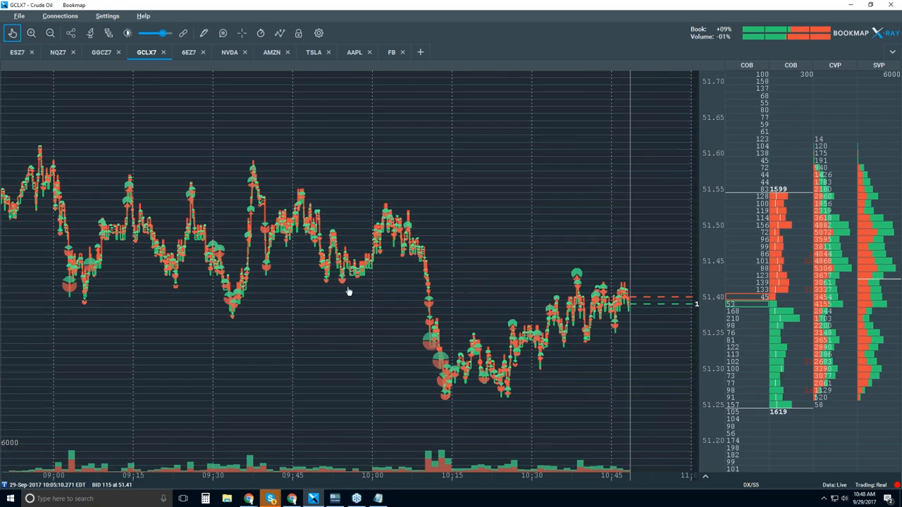
mouse_move(454, 257)
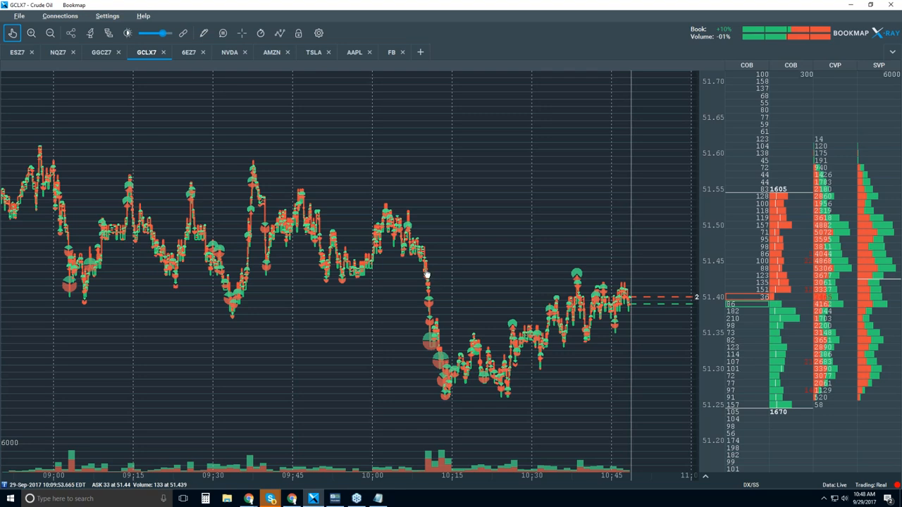
mouse_move(233, 319)
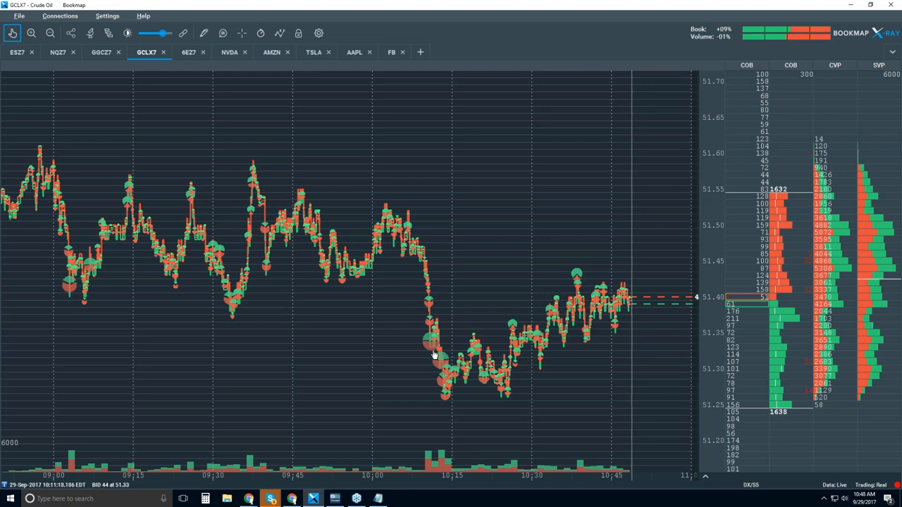
mouse_move(231, 318)
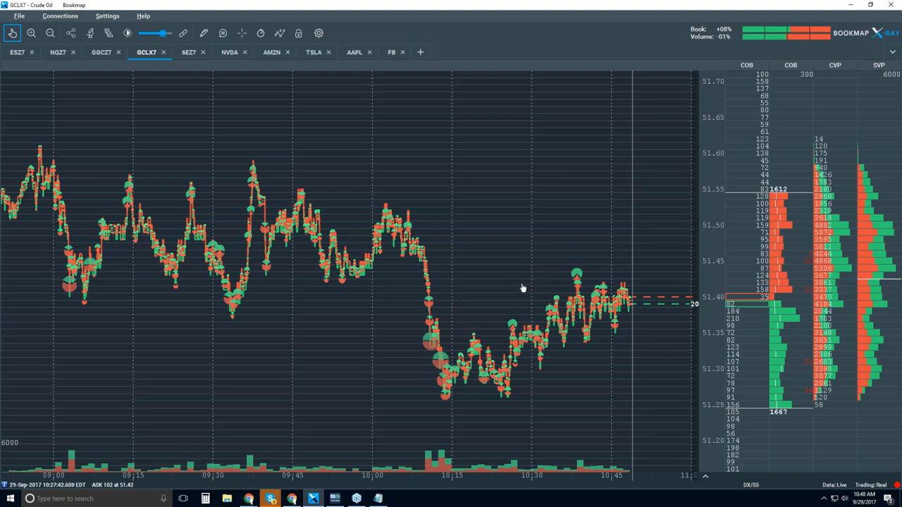
mouse_move(516, 296)
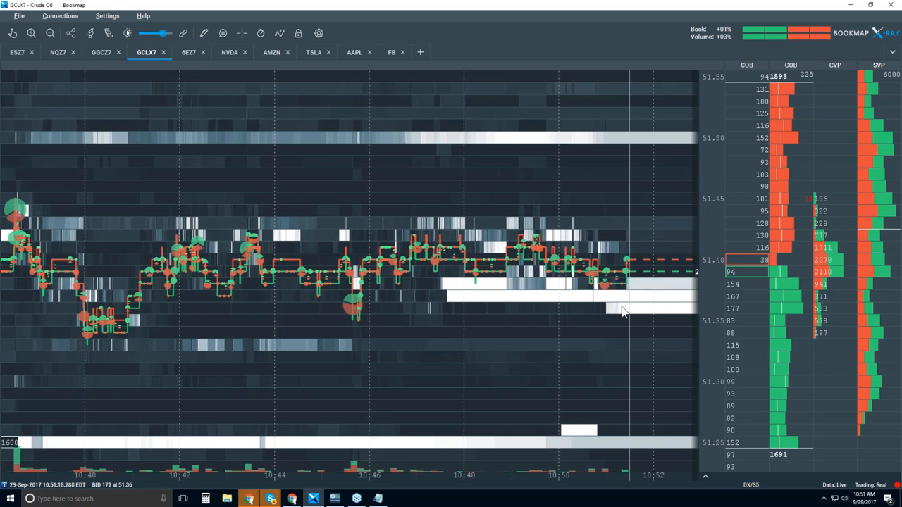
mouse_move(638, 273)
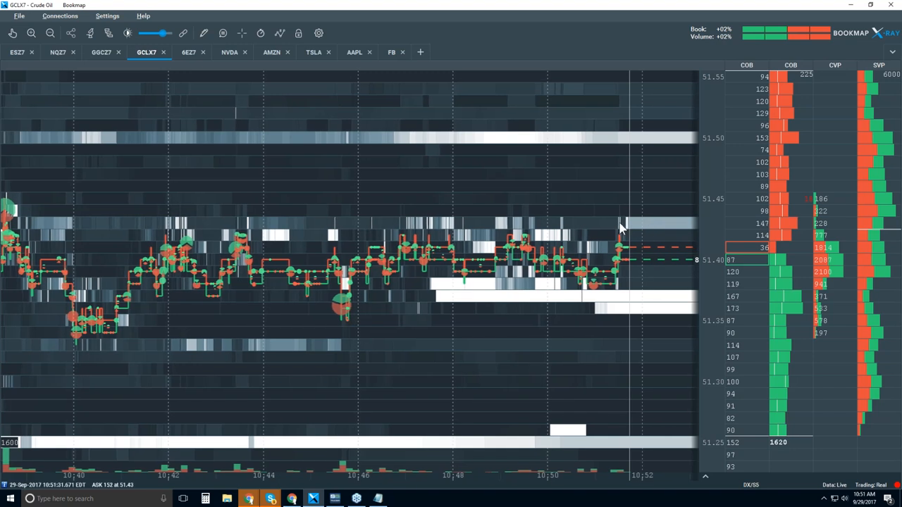
mouse_move(640, 231)
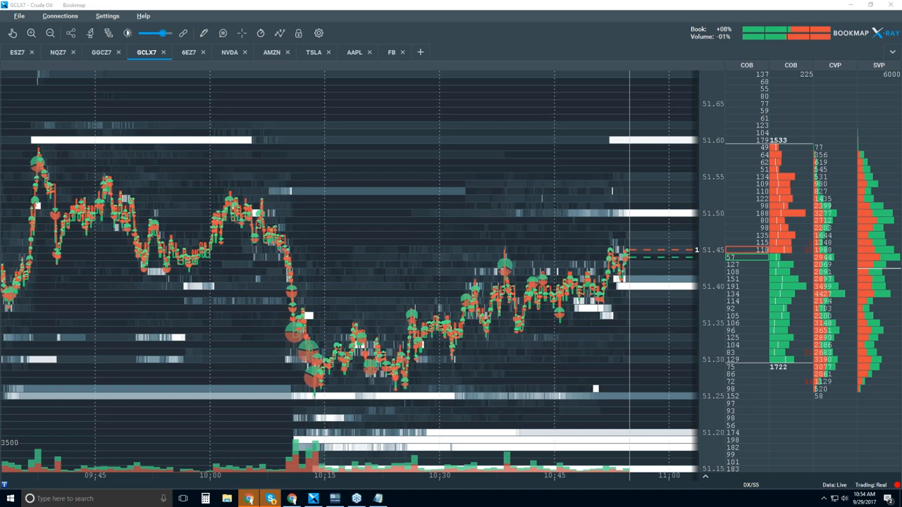
mouse_move(536, 234)
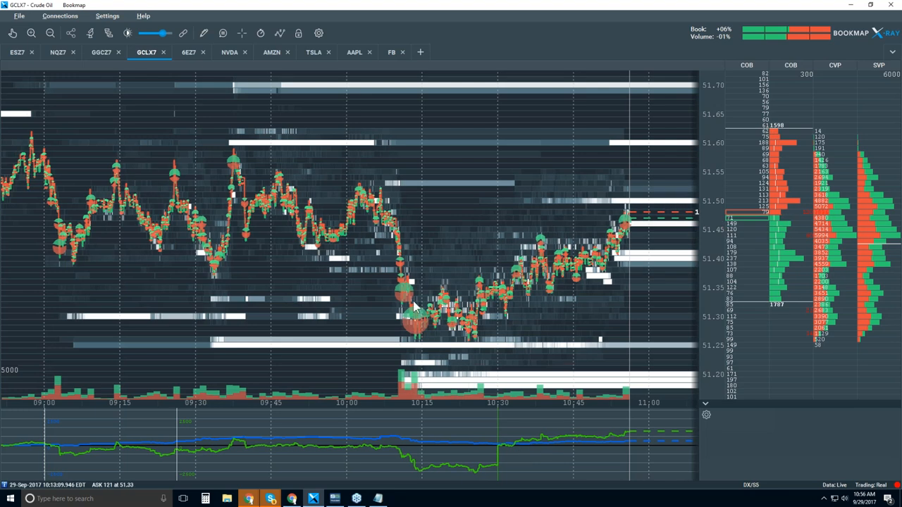
Show the GCLX7 API add-ons configuration listing Chase, Escape and Execute, and select Chase's settings
left_click(90, 34)
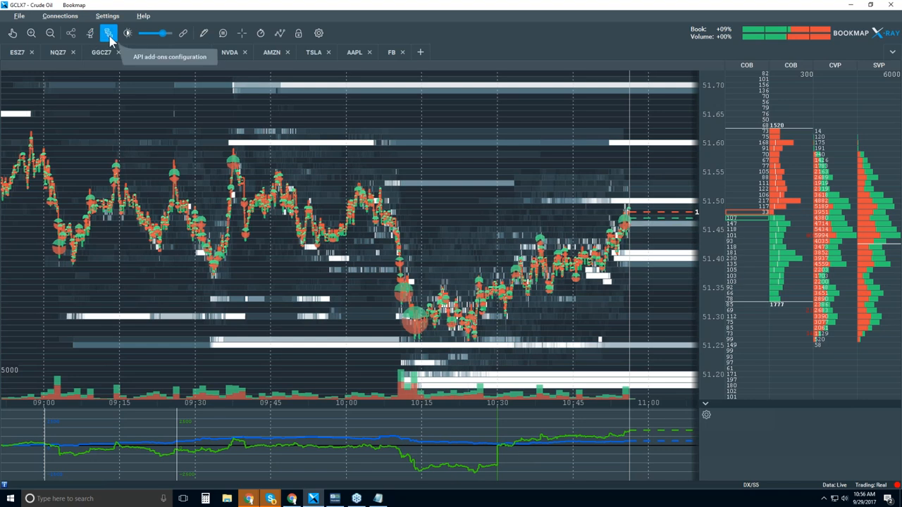
left_click(107, 34)
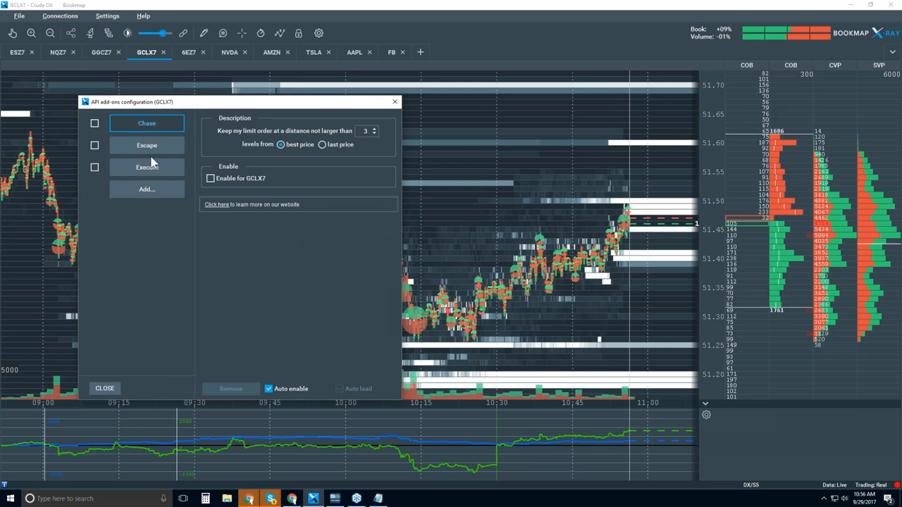
left_click(146, 146)
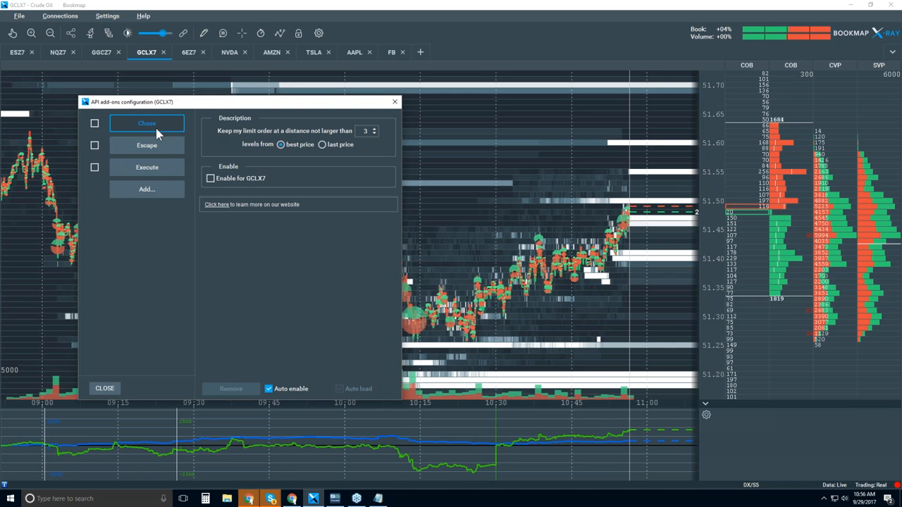
left_click(104, 389)
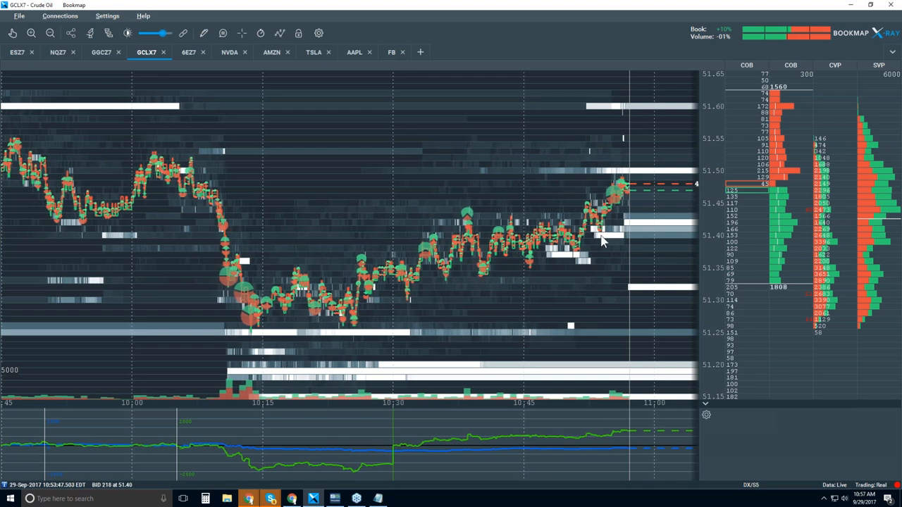
mouse_move(609, 239)
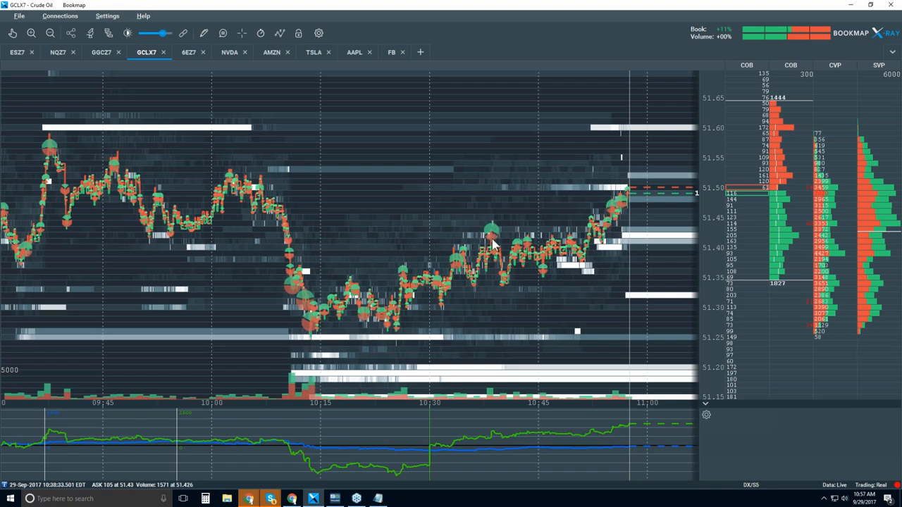
mouse_move(535, 248)
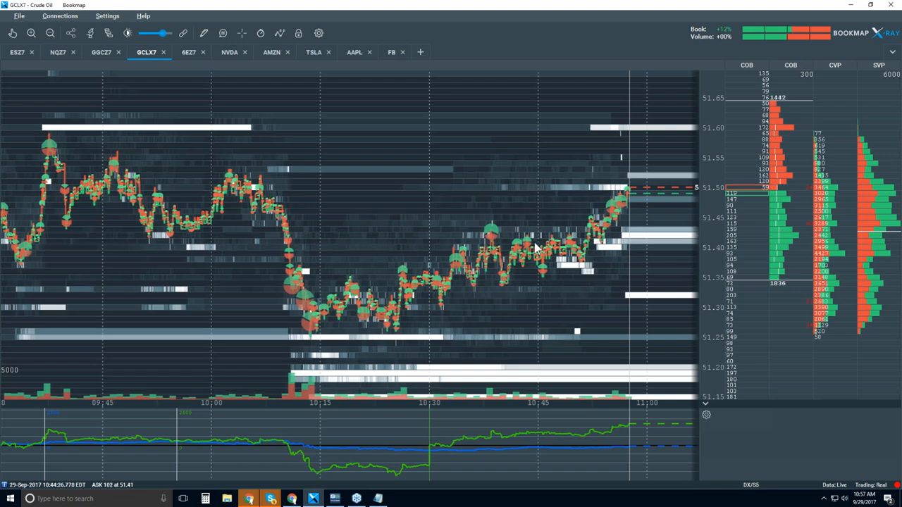